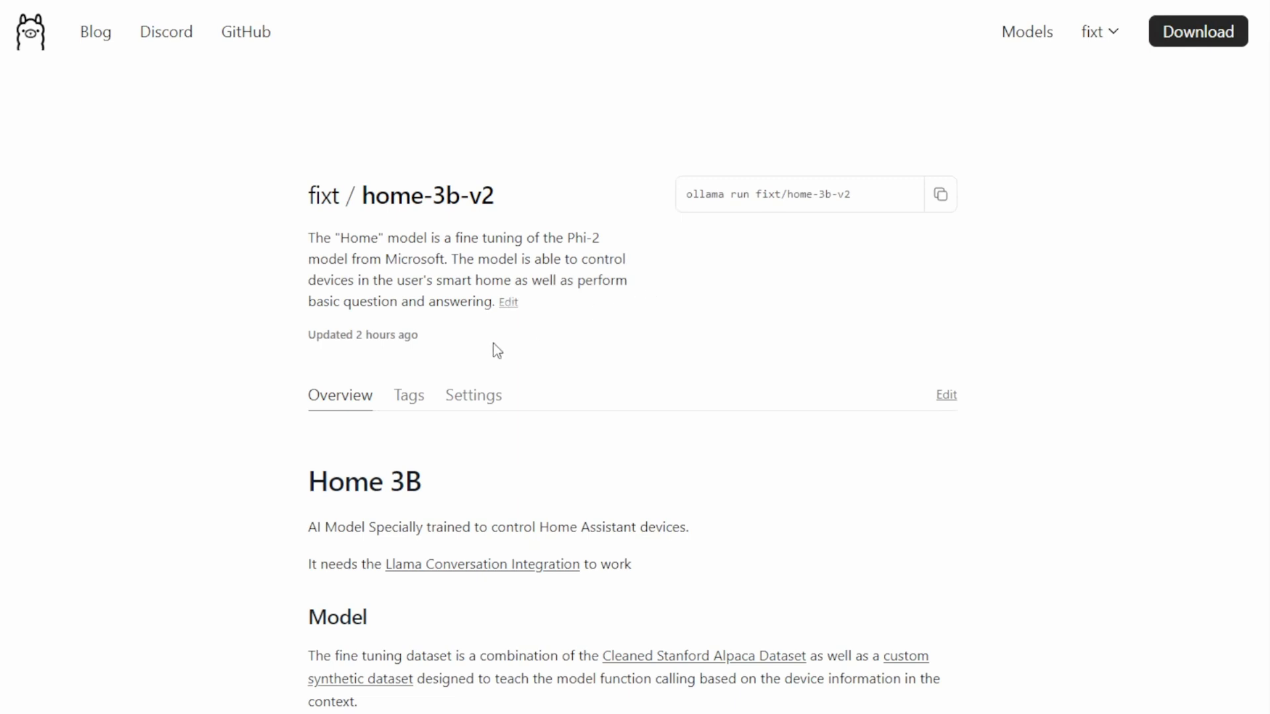
Show the fixt/home-3b-v2 tags and select the q8_0 ollama run command.
click(409, 395)
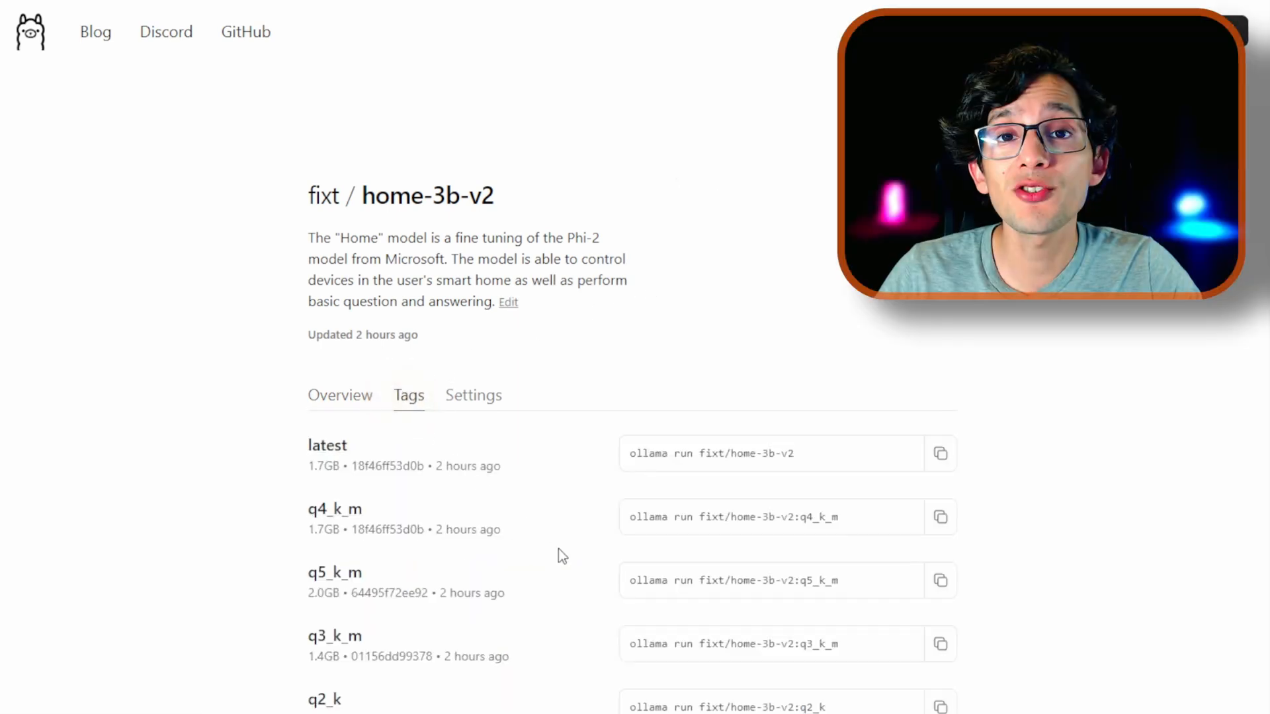
scroll(down, 3)
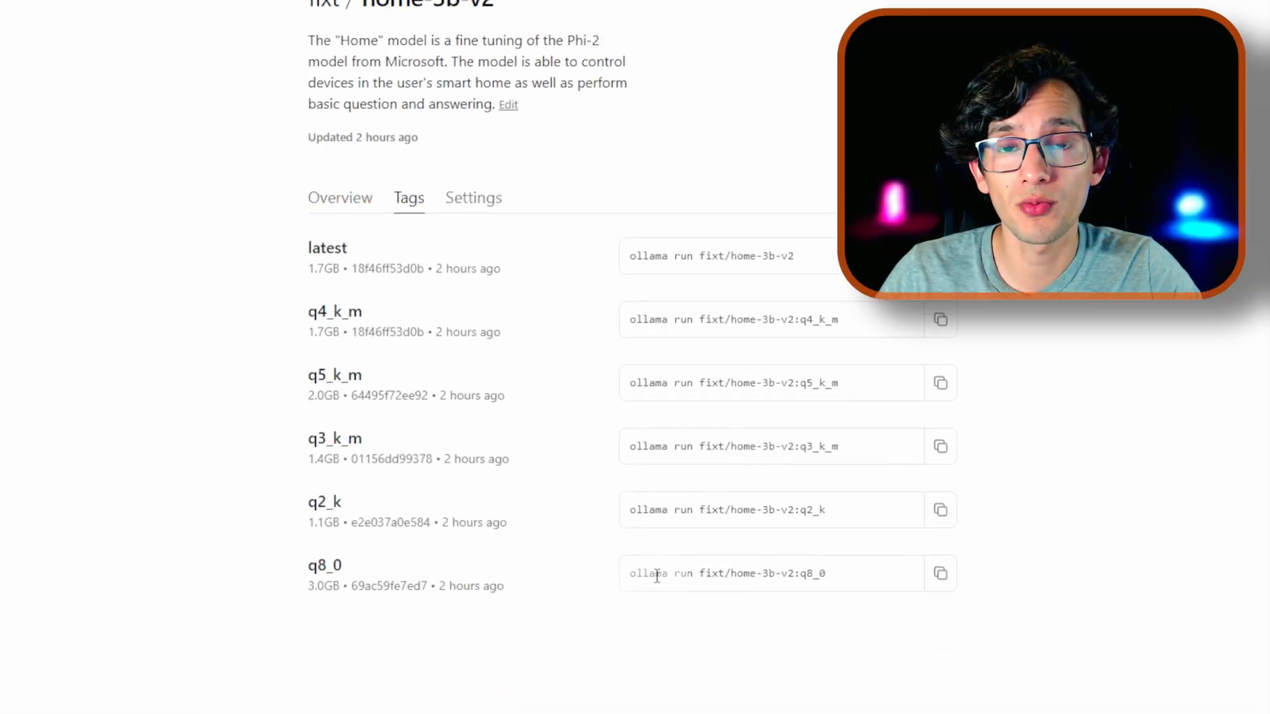
double_click(762, 573)
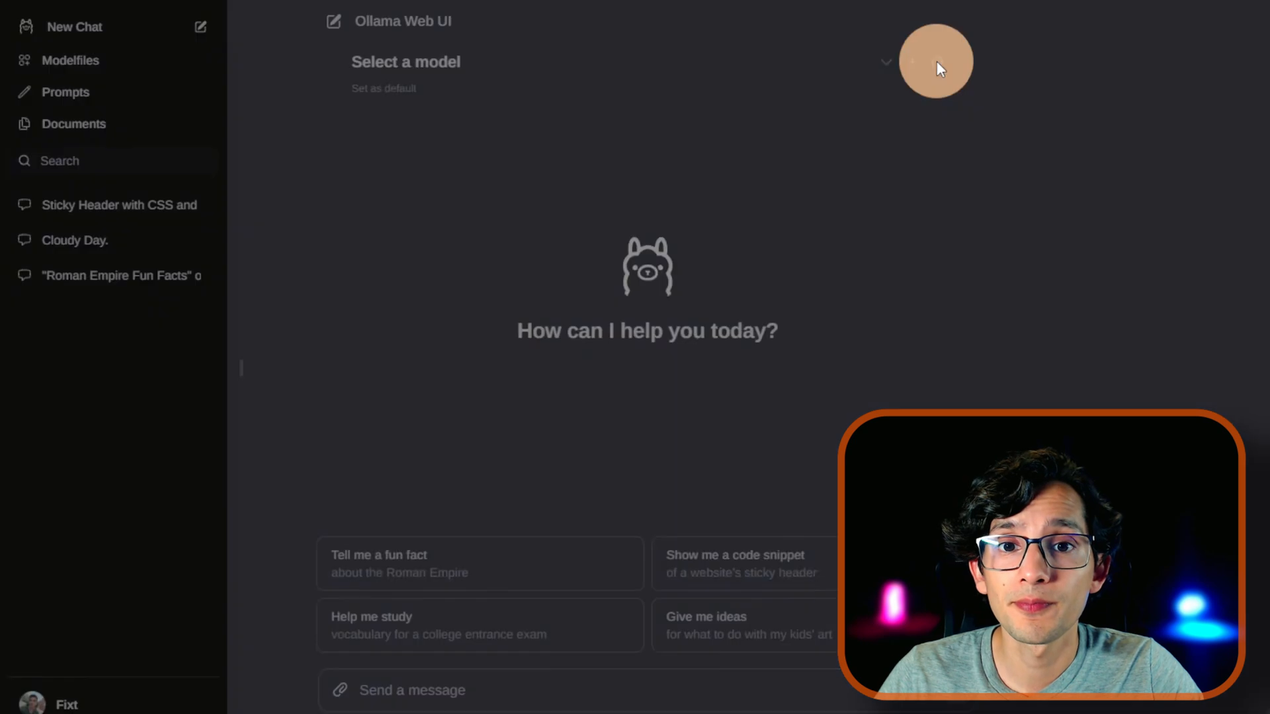
In model settings, enter fixt/home-3b-v1:q8_0 as the model to pull from Ollama.ai.
click(937, 63)
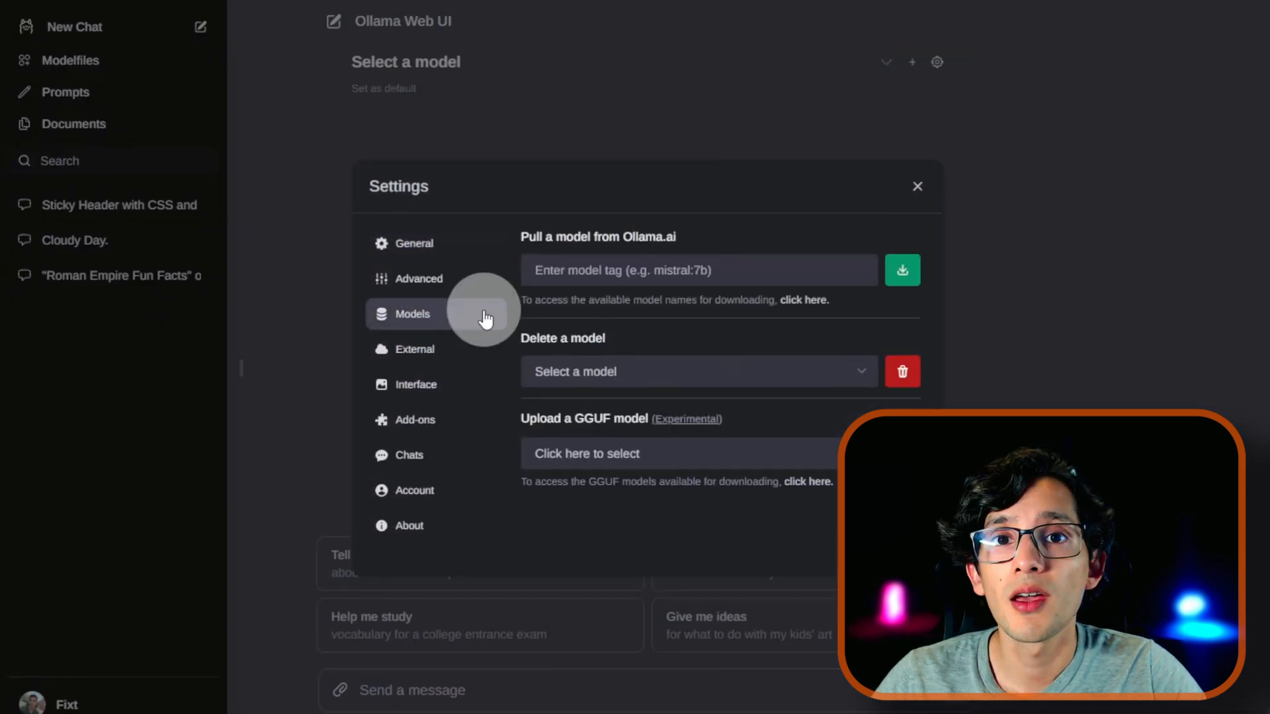
text(fixt/home-3b-v1:q8_0)
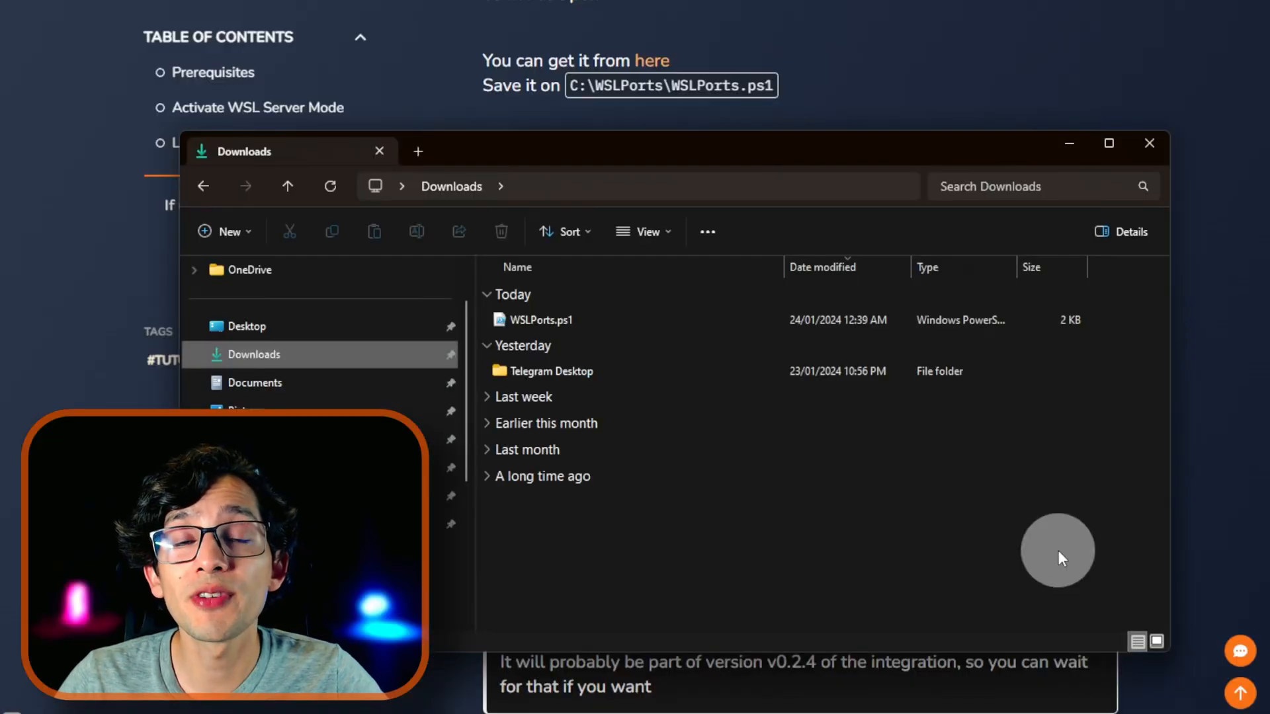
Create a WSLPorts folder on the C: drive for WSLPorts.ps1 and enter it.
click(539, 319)
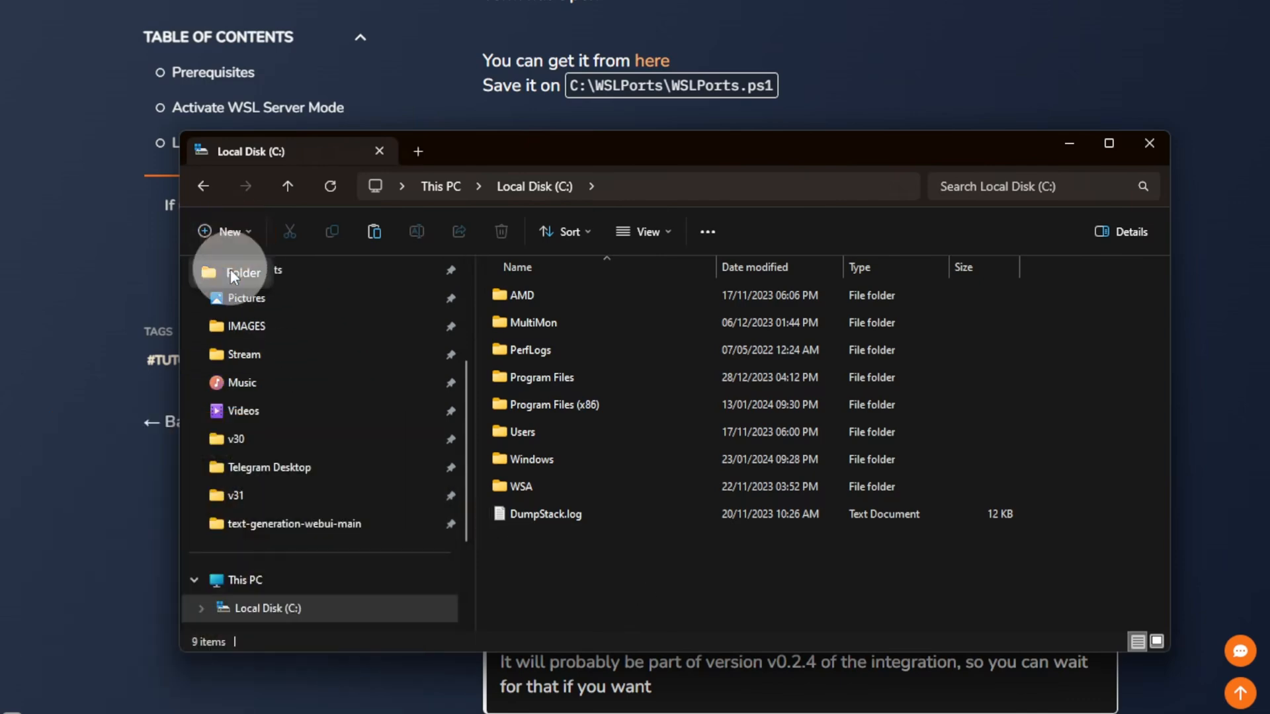
click(242, 272)
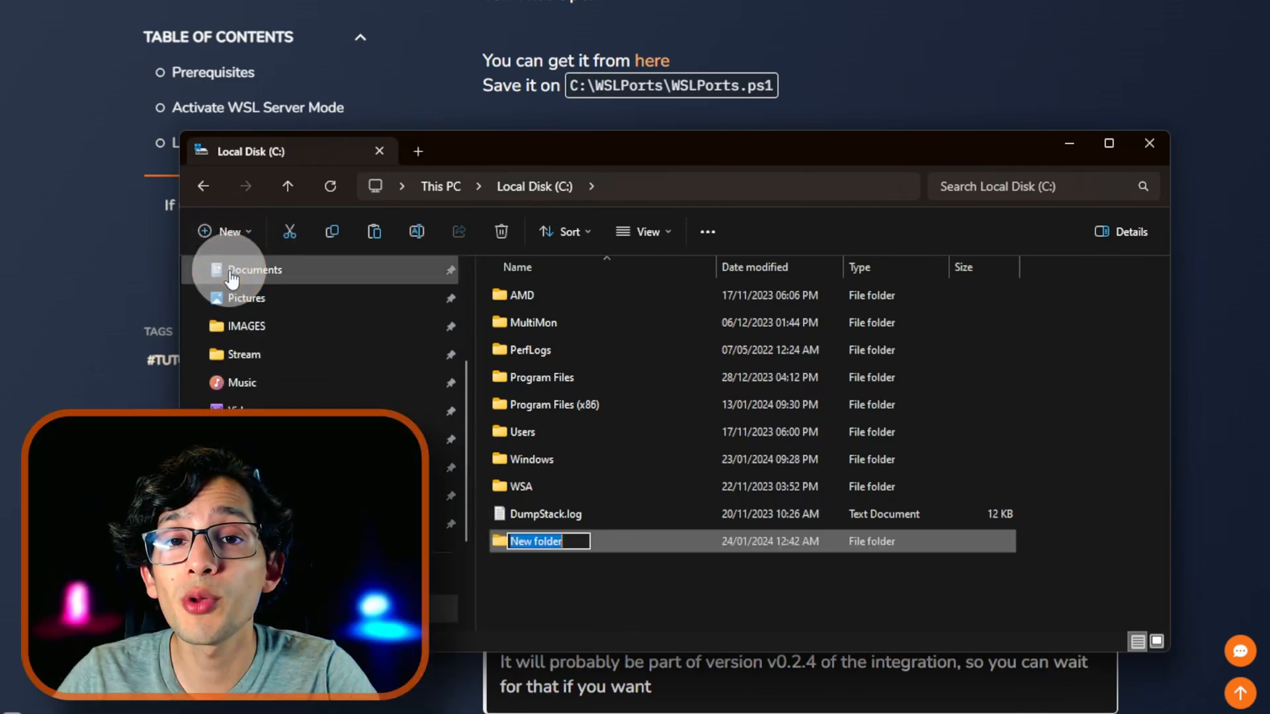
text(WSLPorts)
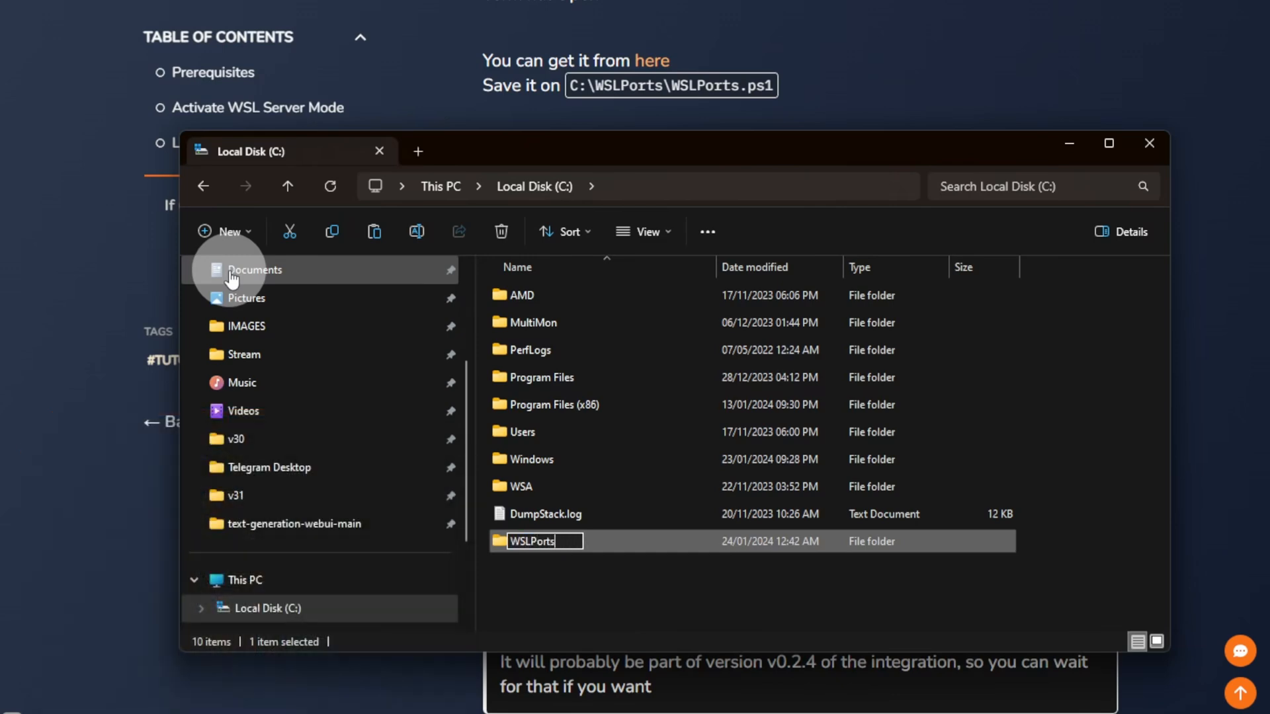
double_click(532, 541)
text(power)
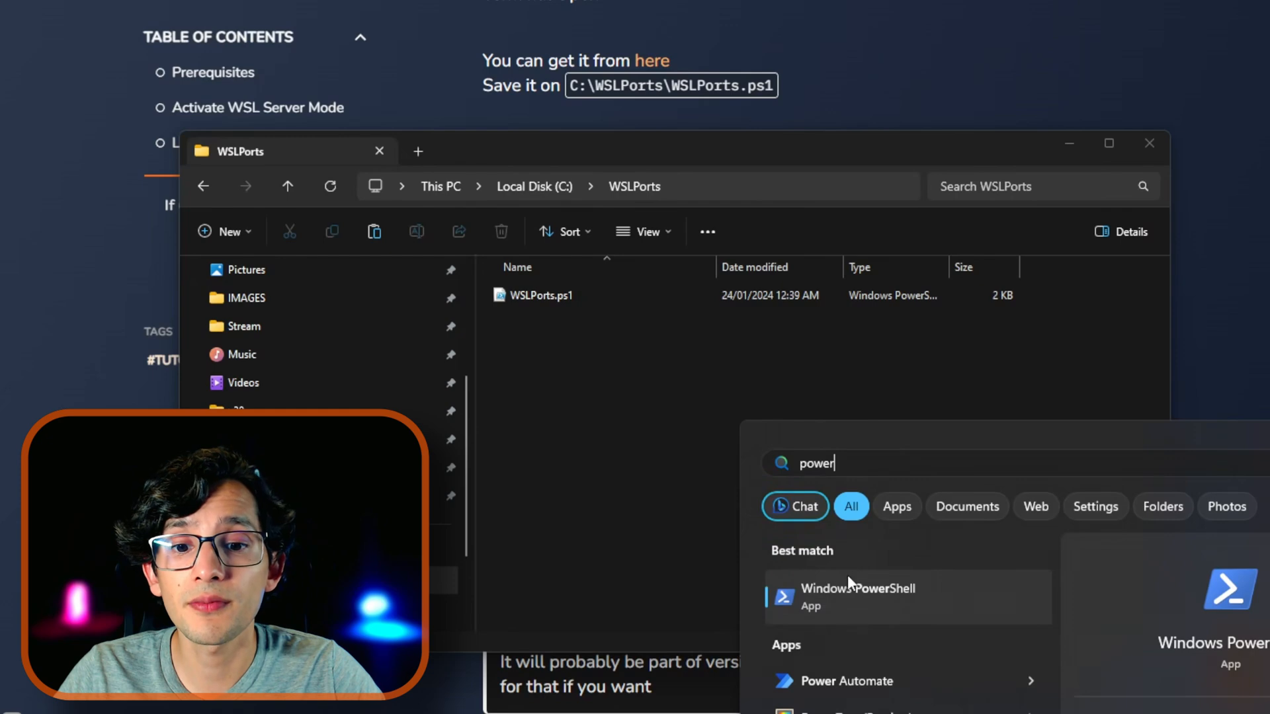
Run C:\WSLPorts\WSLPorts.ps1 from an administrator PowerShell window.
right_click(859, 597)
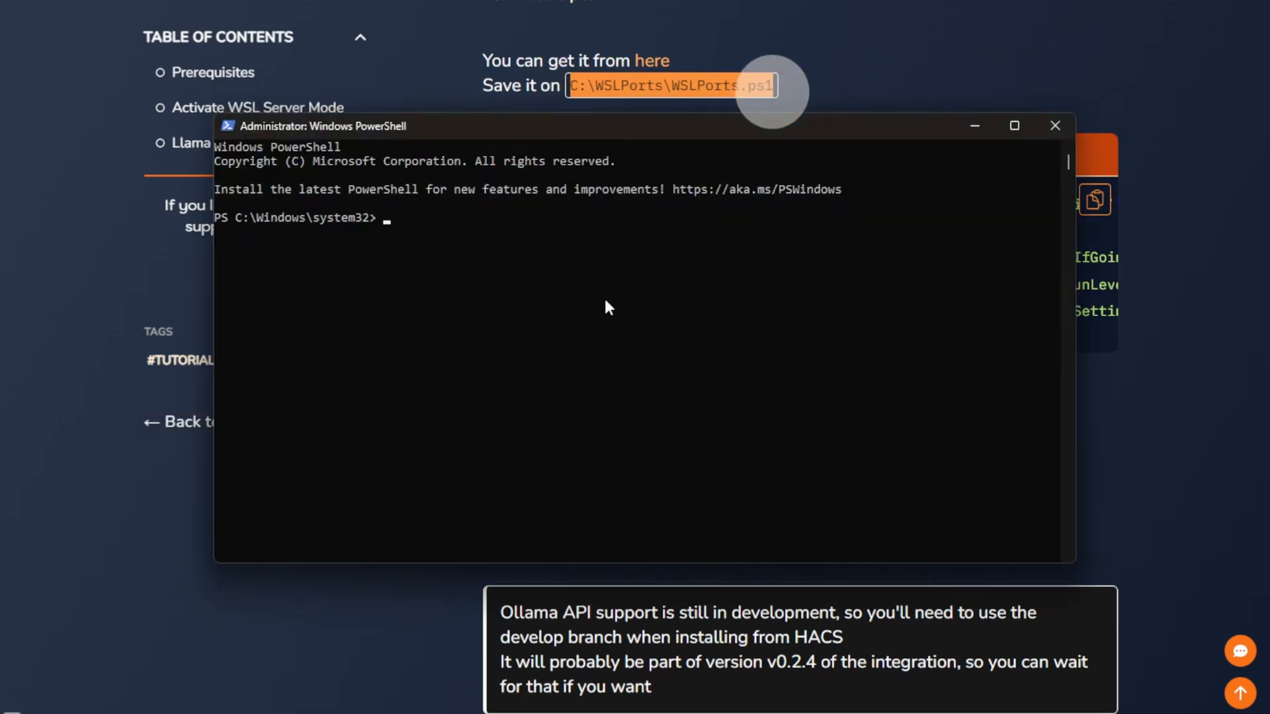
text(C:\WSLPorts\WSLPorts.ps1)
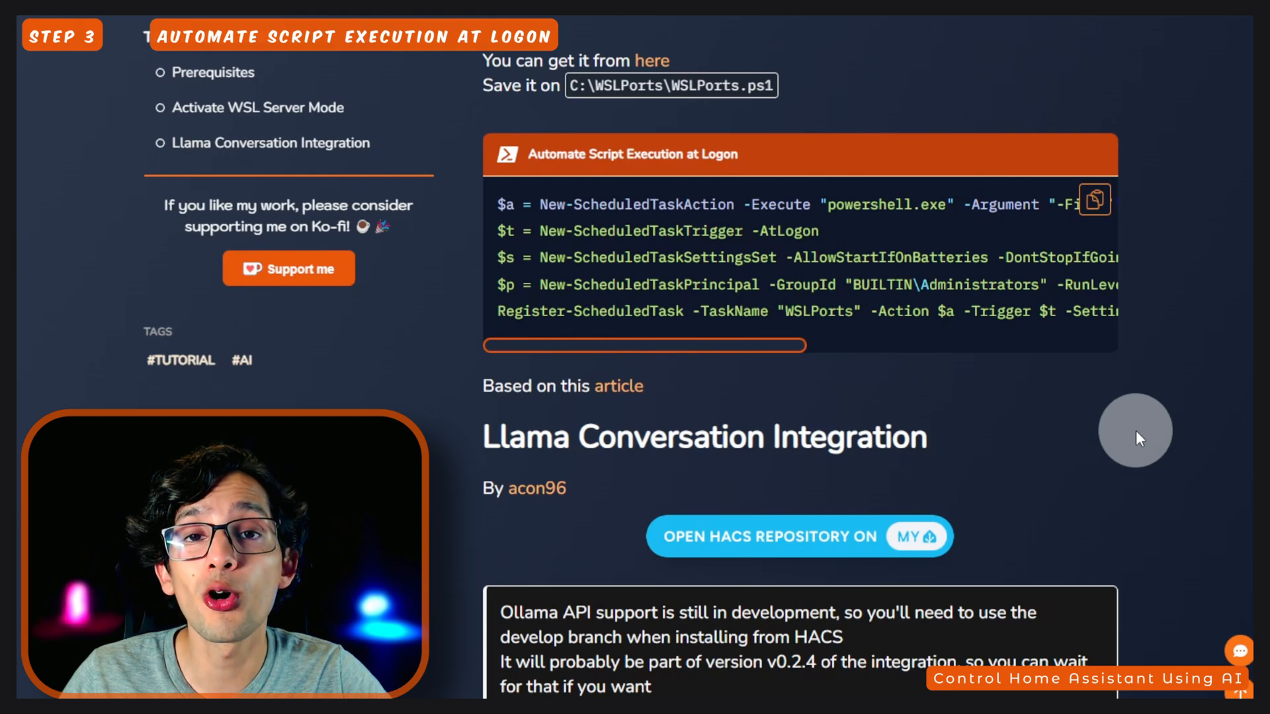
mouse_move(1095, 201)
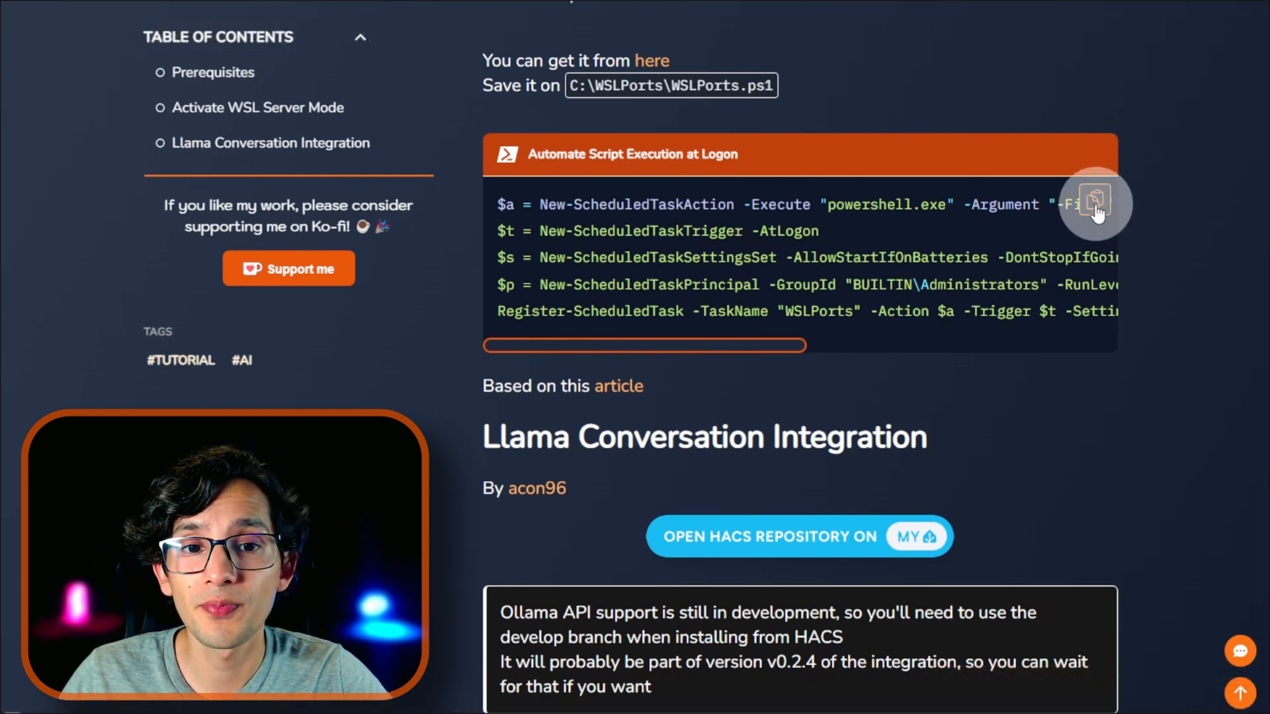
Copy the Automate Script Execution at Logon scheduled-task commands.
click(1094, 201)
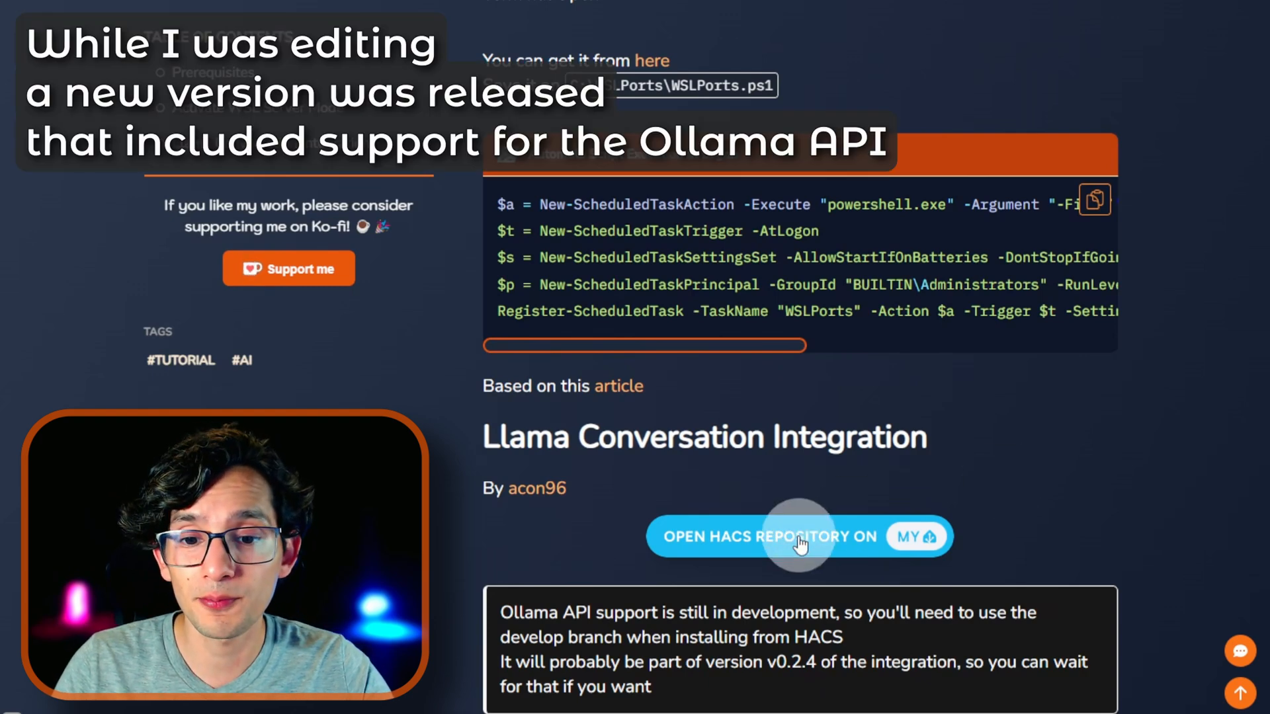
Download the develop version of the LLaMA Conversation repository through HACS.
click(798, 536)
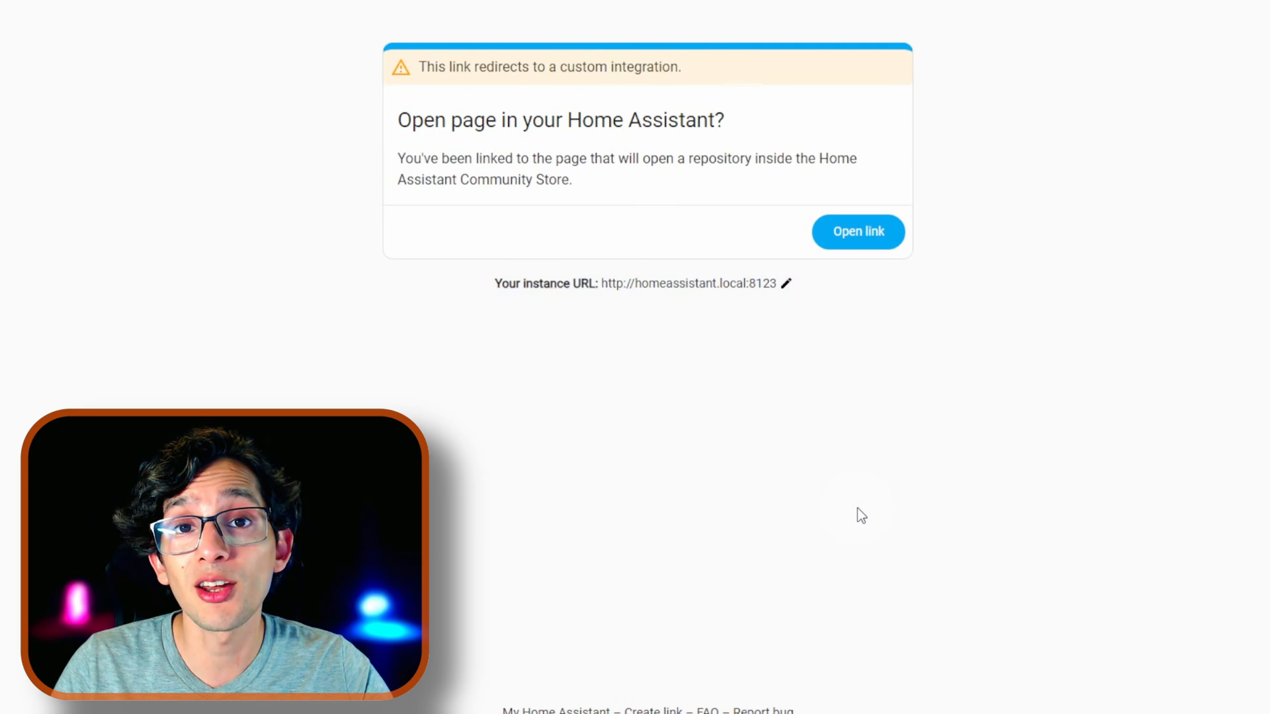
click(857, 232)
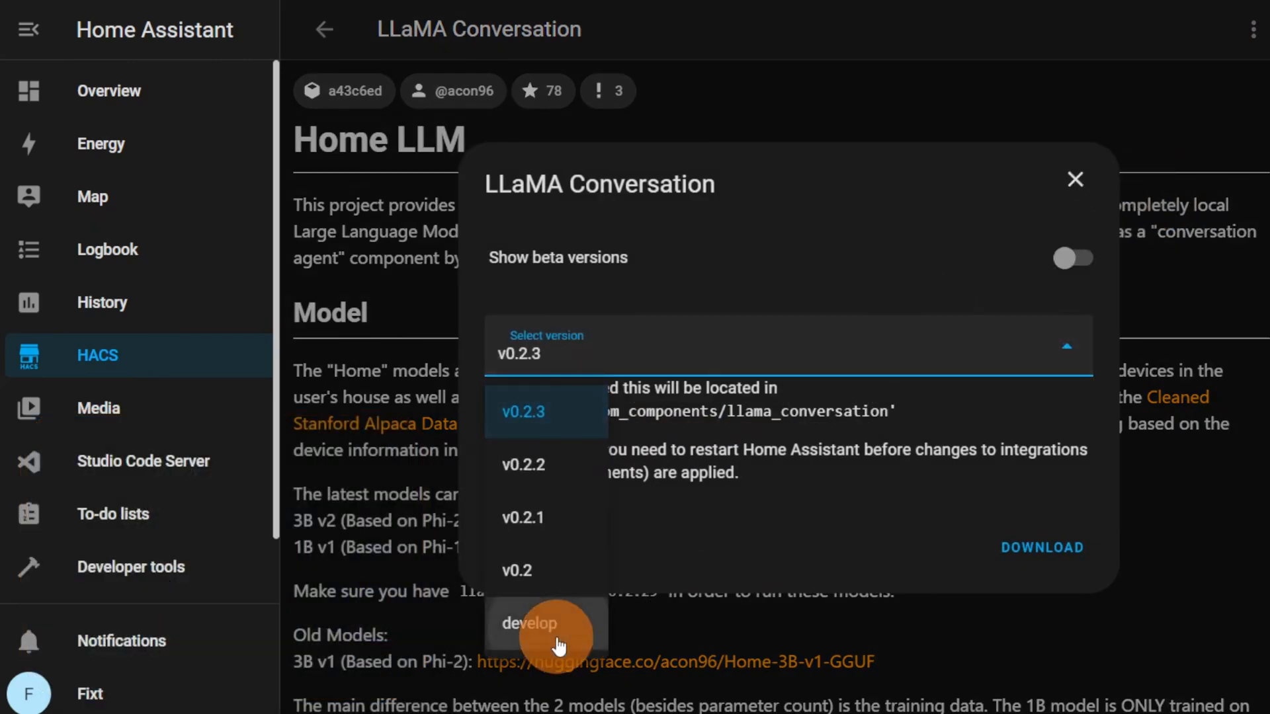
click(530, 623)
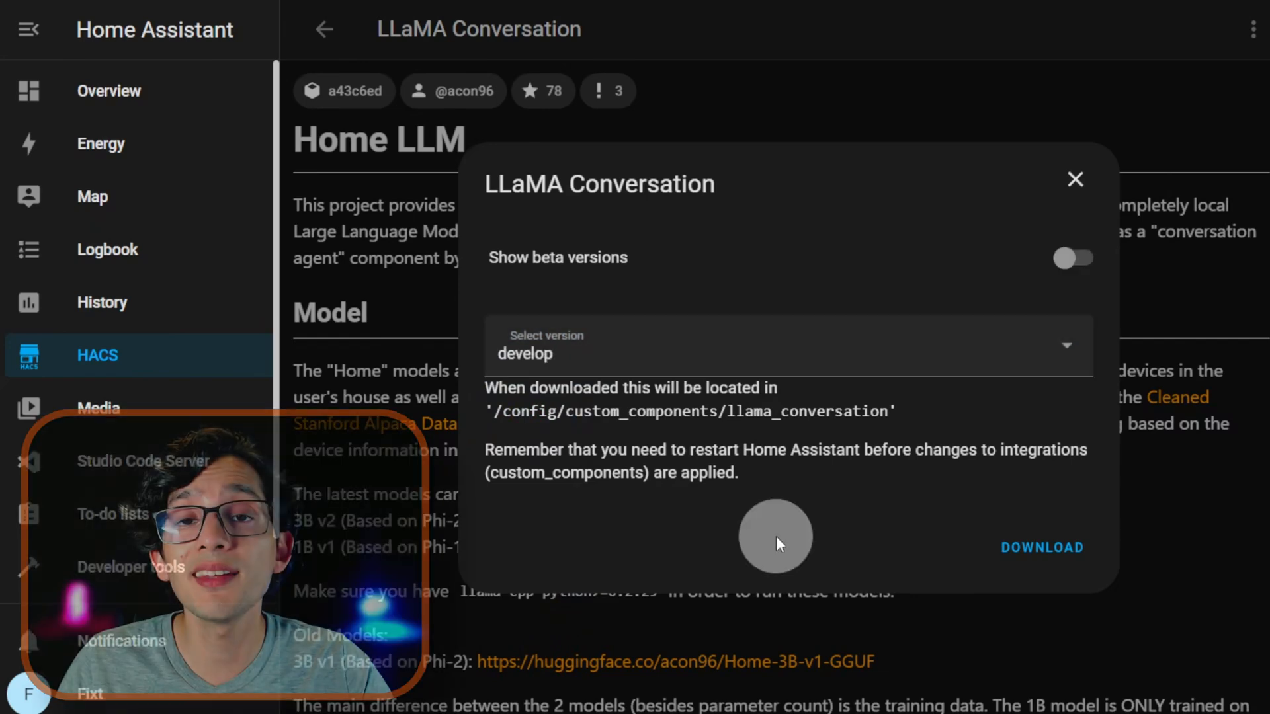
click(1041, 547)
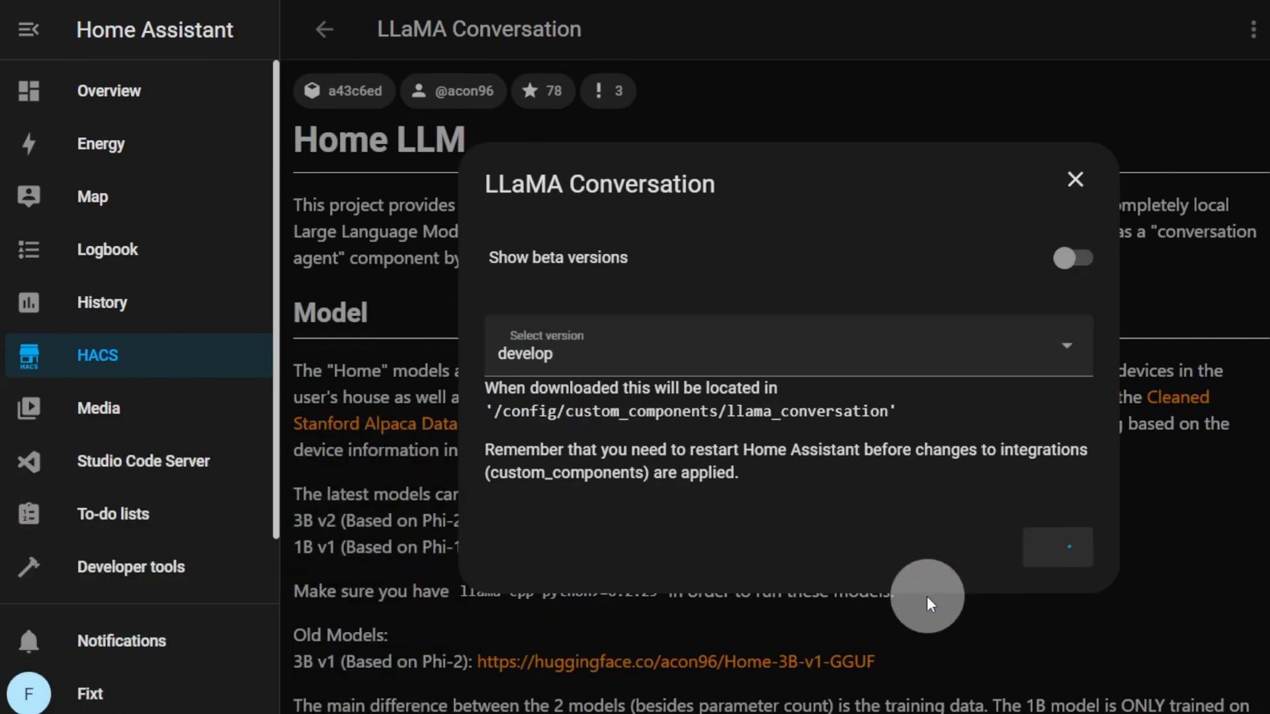
Restart Home Assistant from Developer tools, then go to Devices & services.
click(1074, 178)
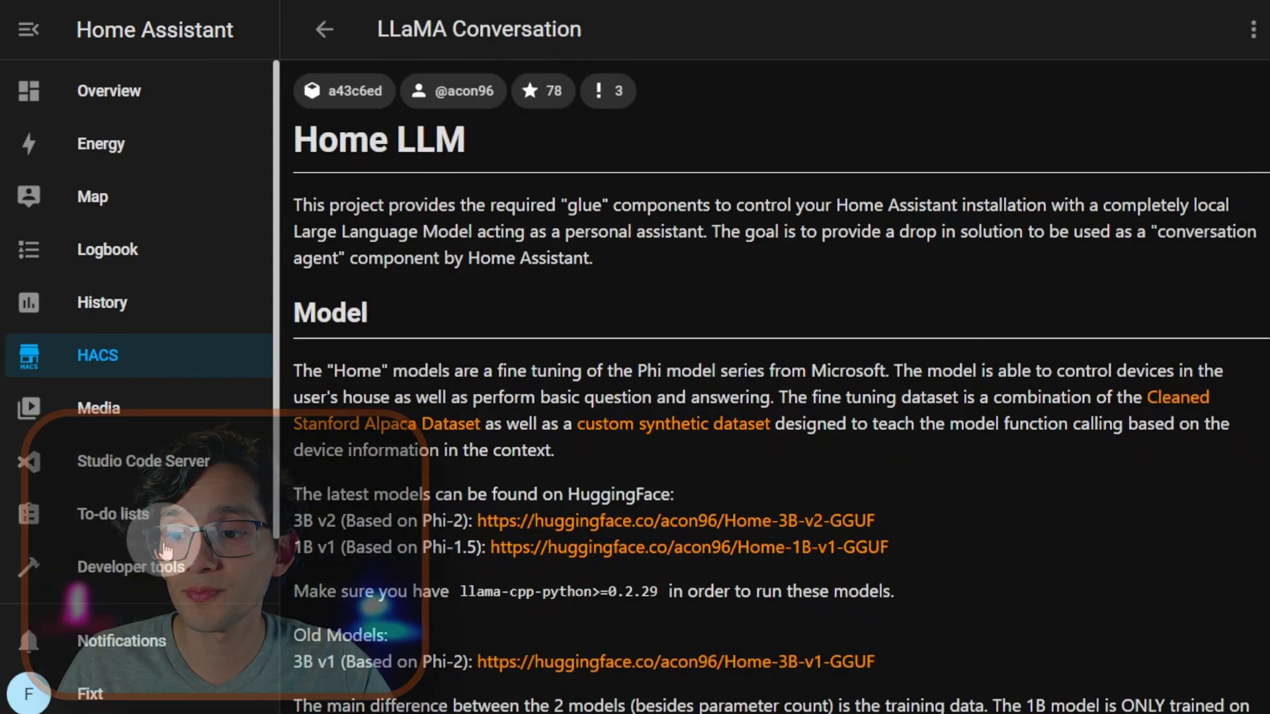
click(131, 567)
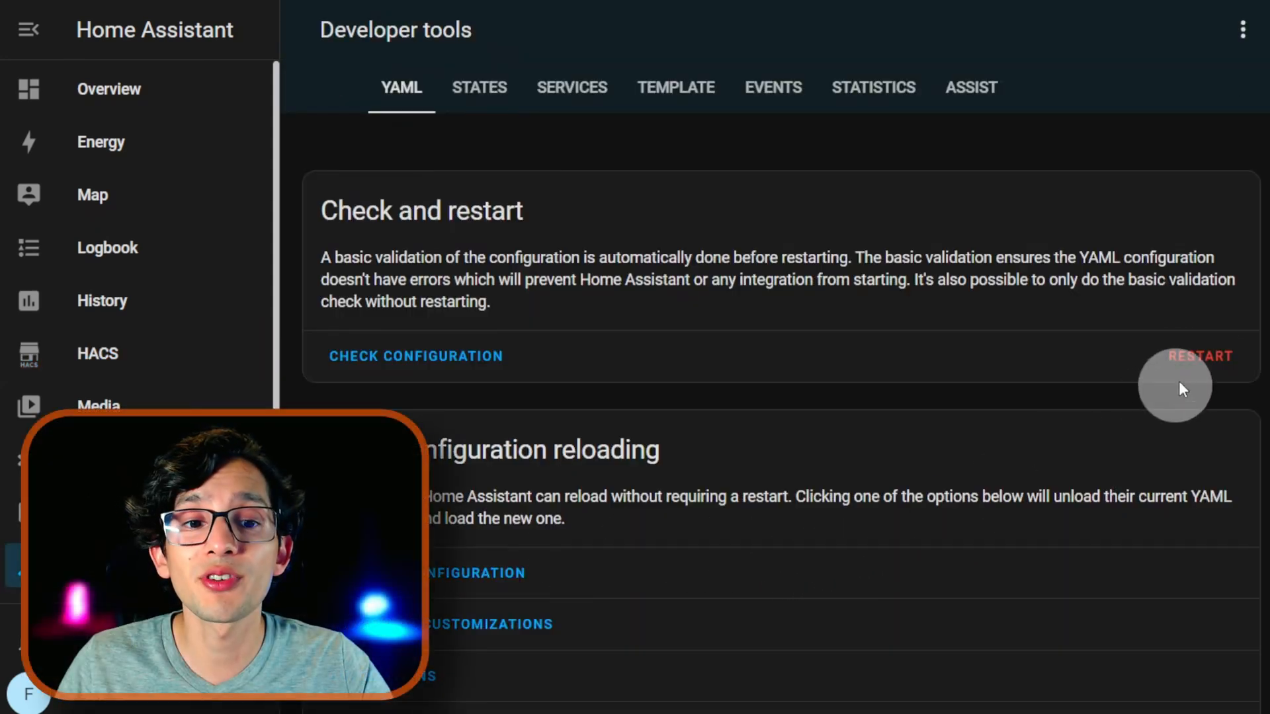
click(1200, 356)
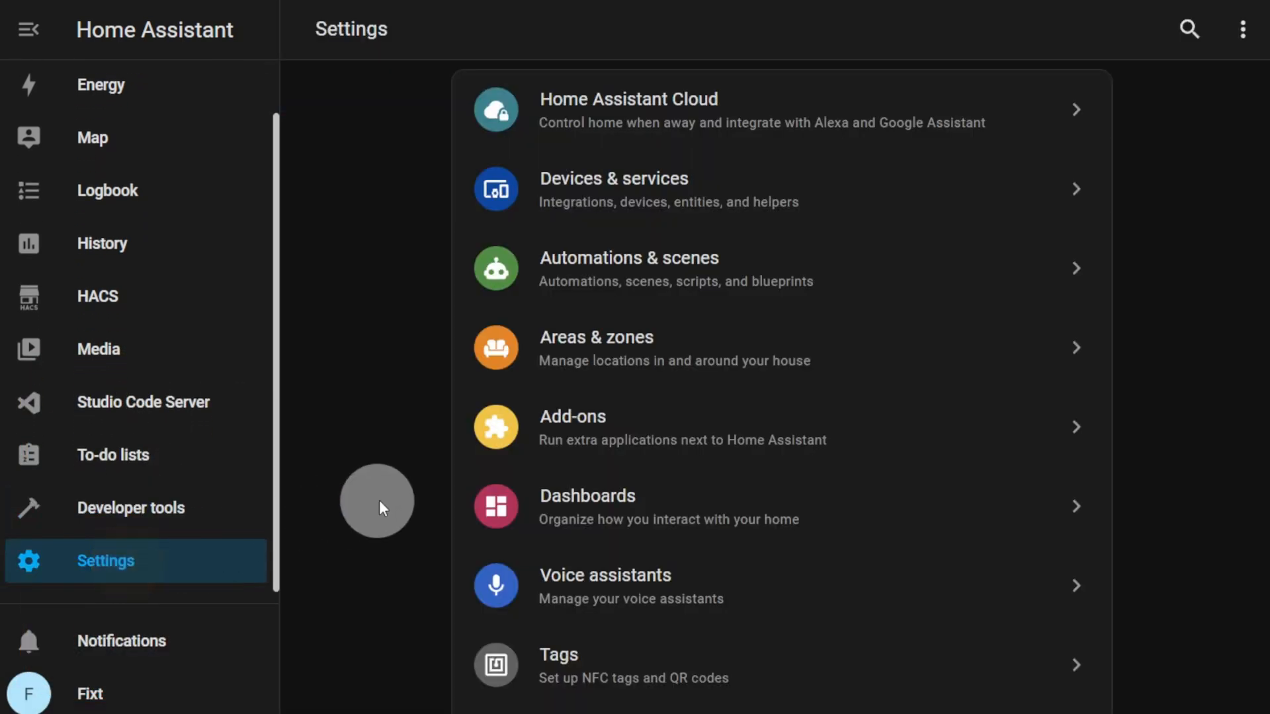
click(613, 189)
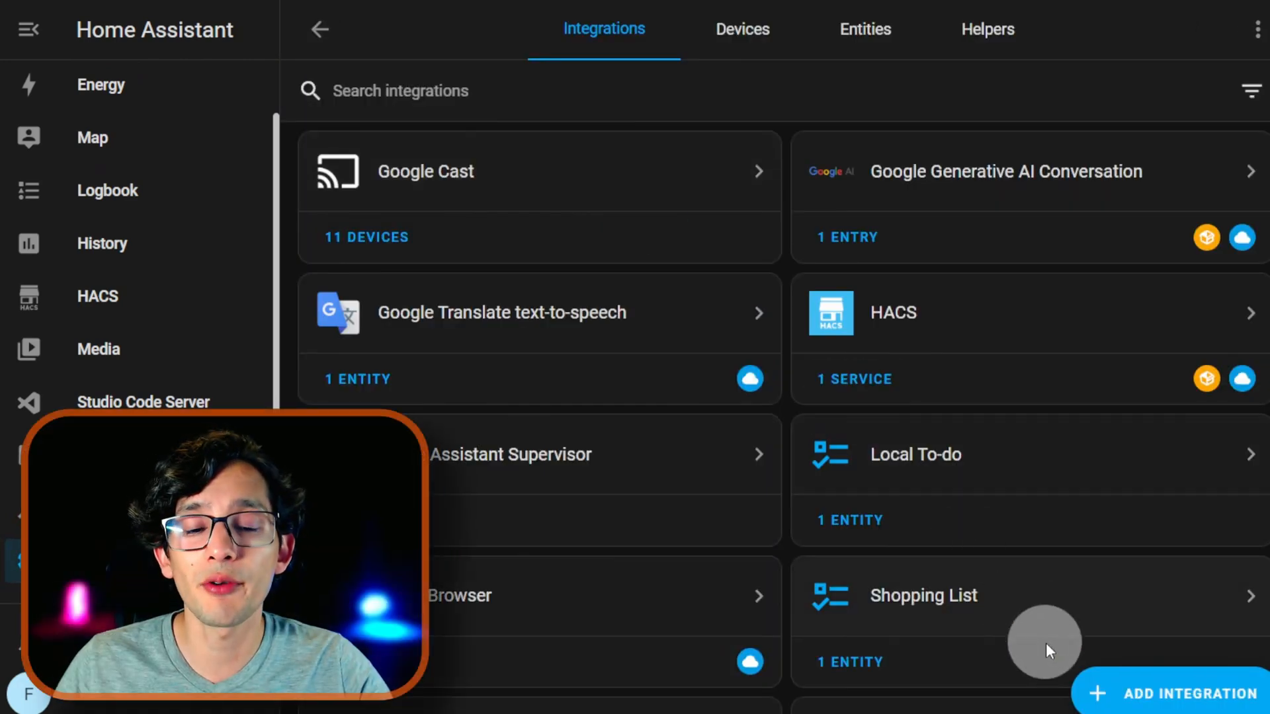
Add the LLaMA Conversation integration with the remote API backend.
click(1187, 693)
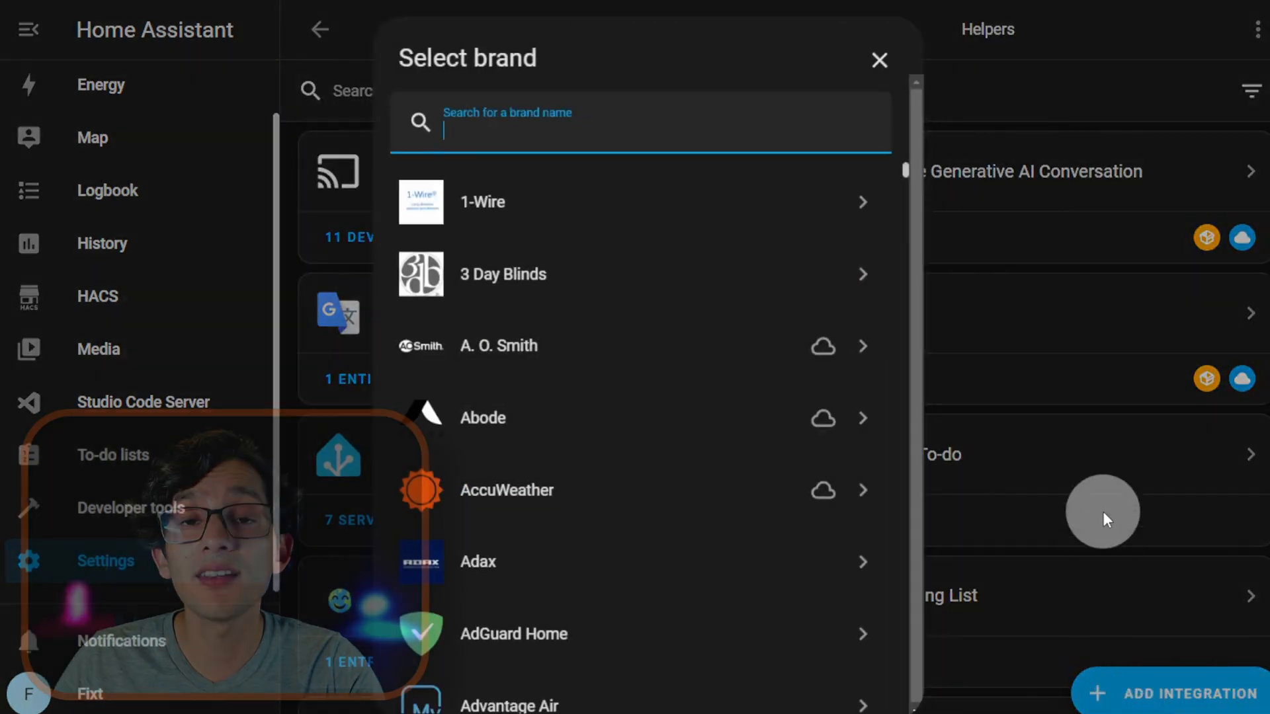
text(lla)
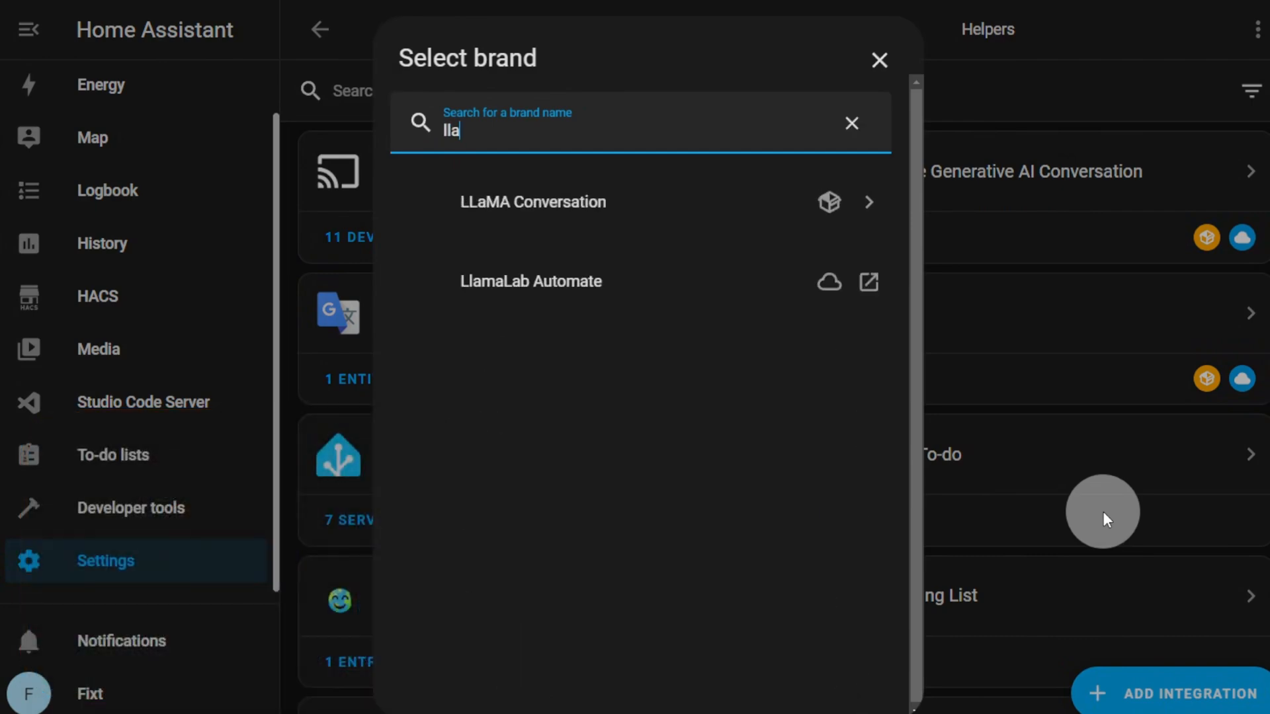
text(m)
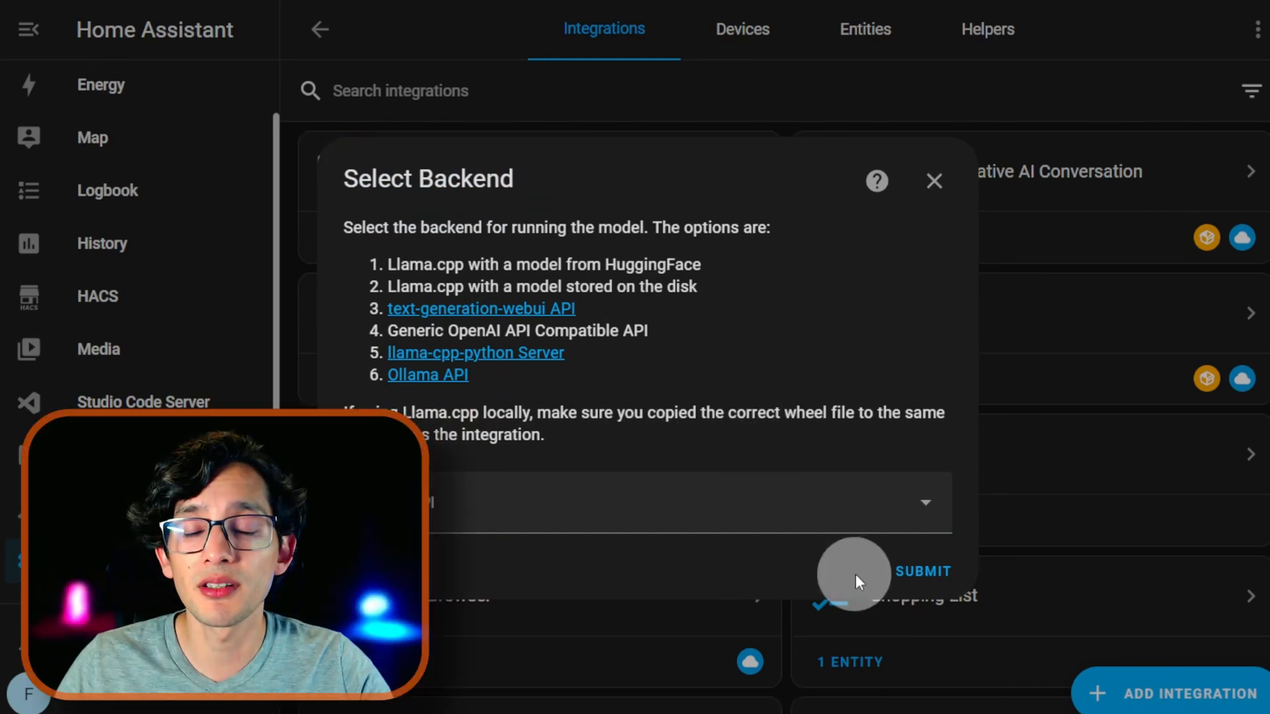
click(922, 571)
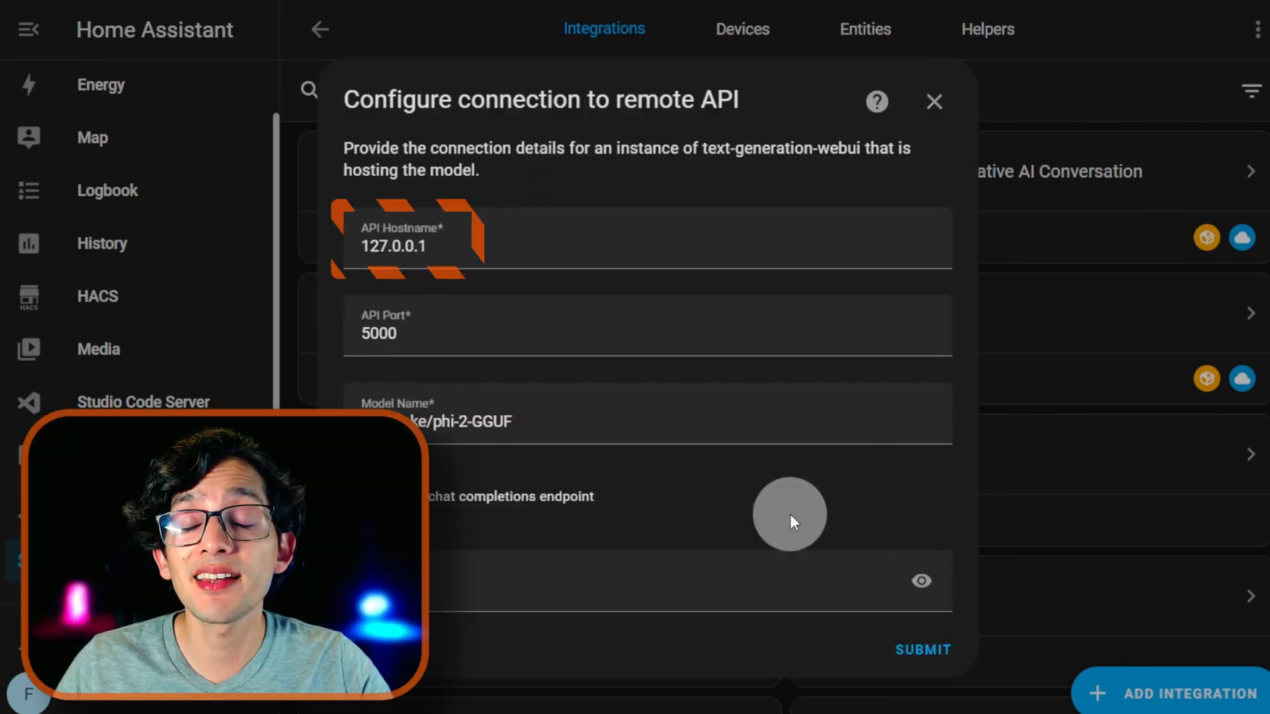
Set host 192.168.31.35, port 11434 and model name fixt/home-3b-v1:q8_0.
click(456, 247)
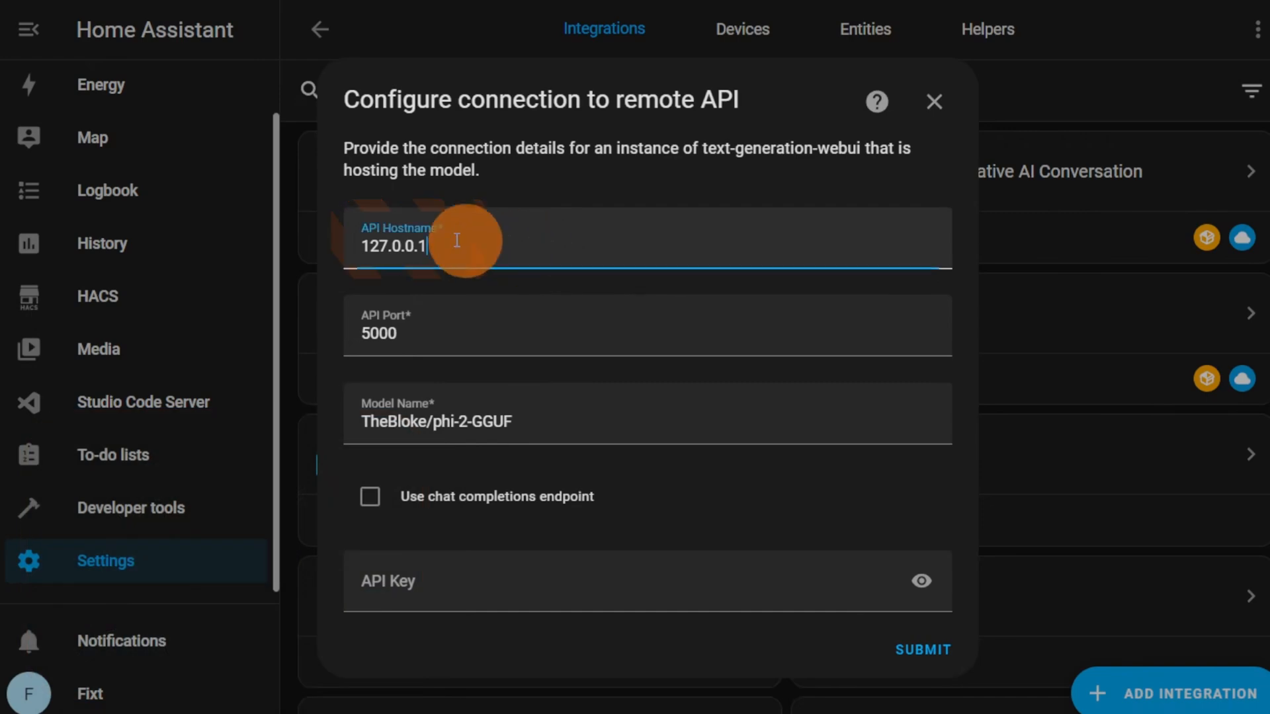
text(192.168.31.35)
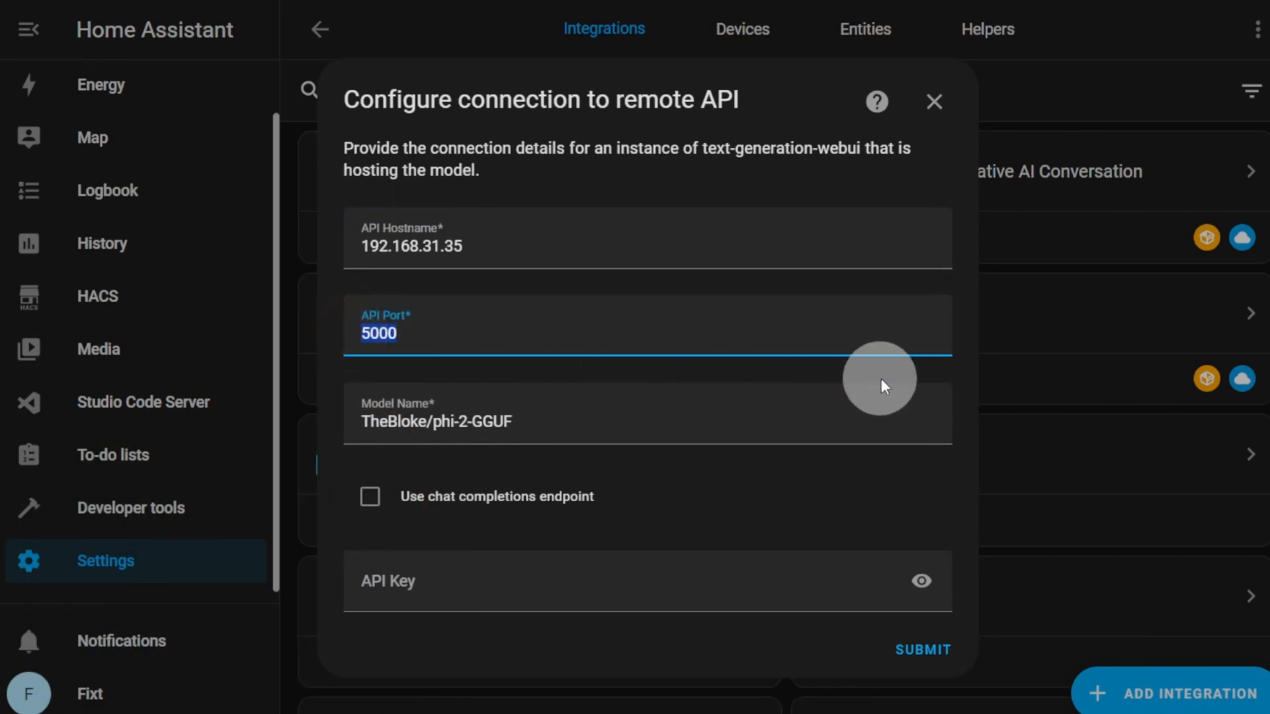
text(11434)
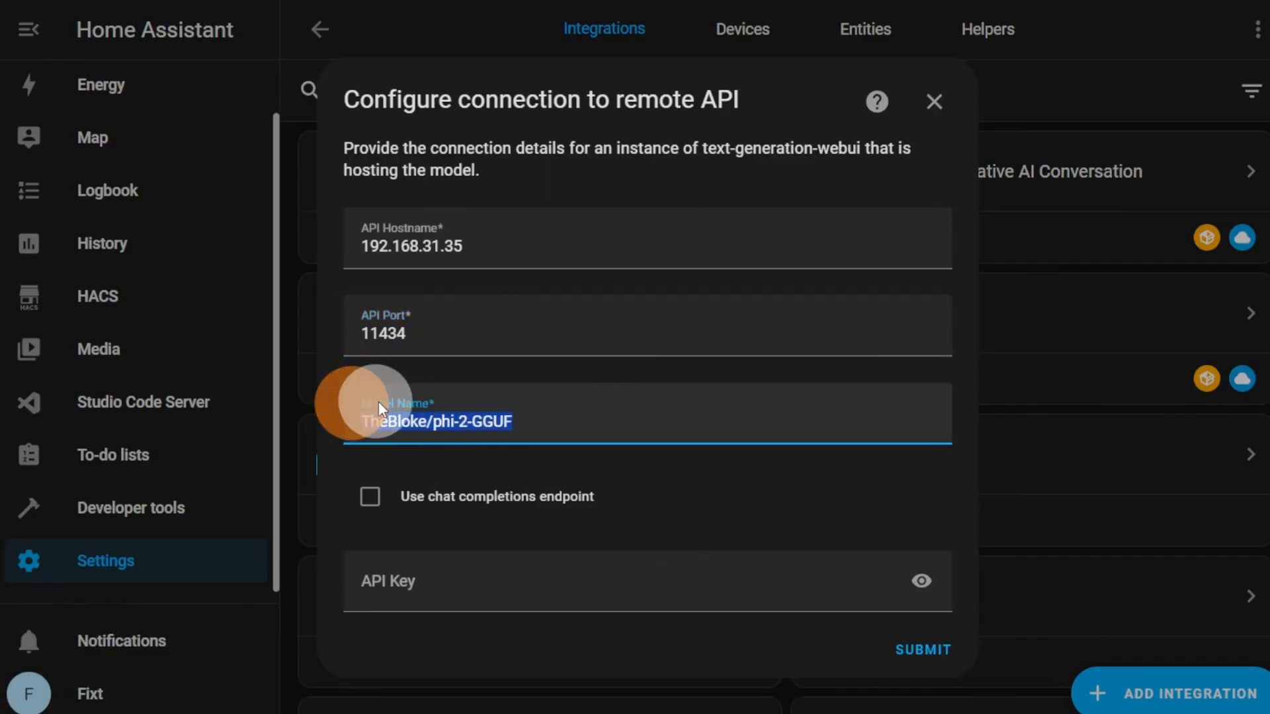
text(fixt/home-3b-v1:q8_0)
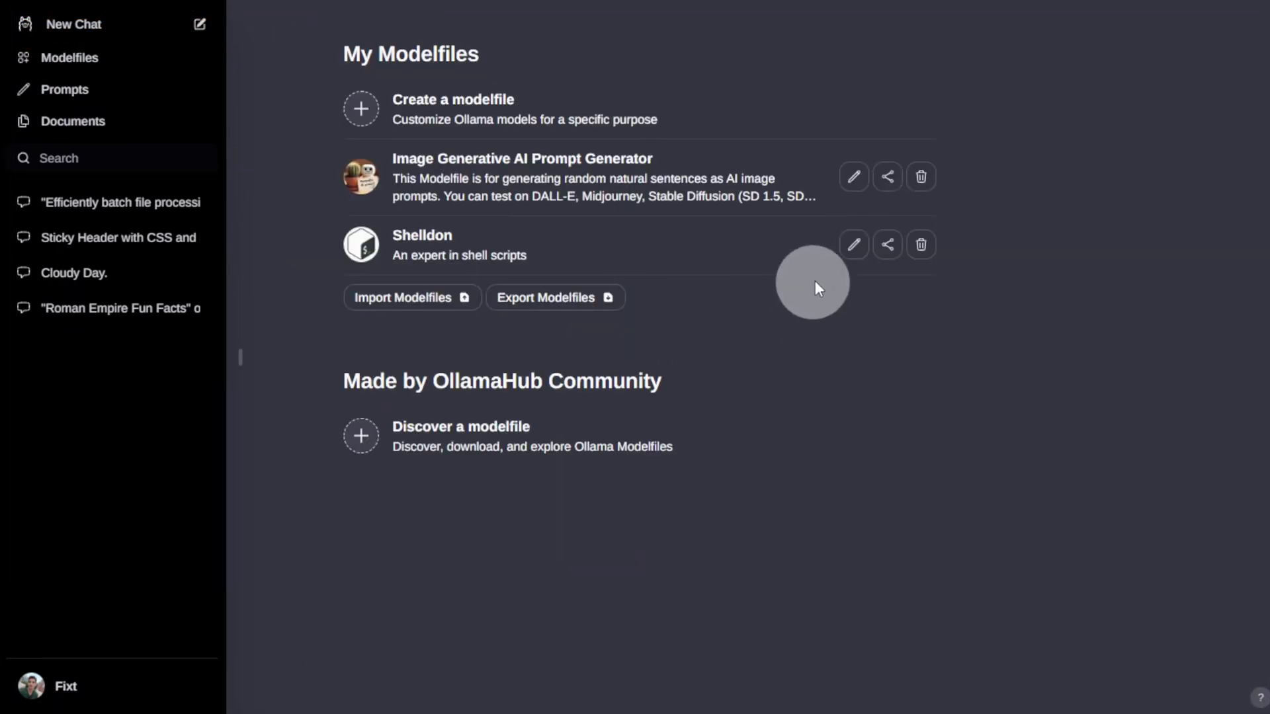
View the Shelldon modelfile's content, which builds on fixt/home-3b-v1:q8_0.
click(853, 244)
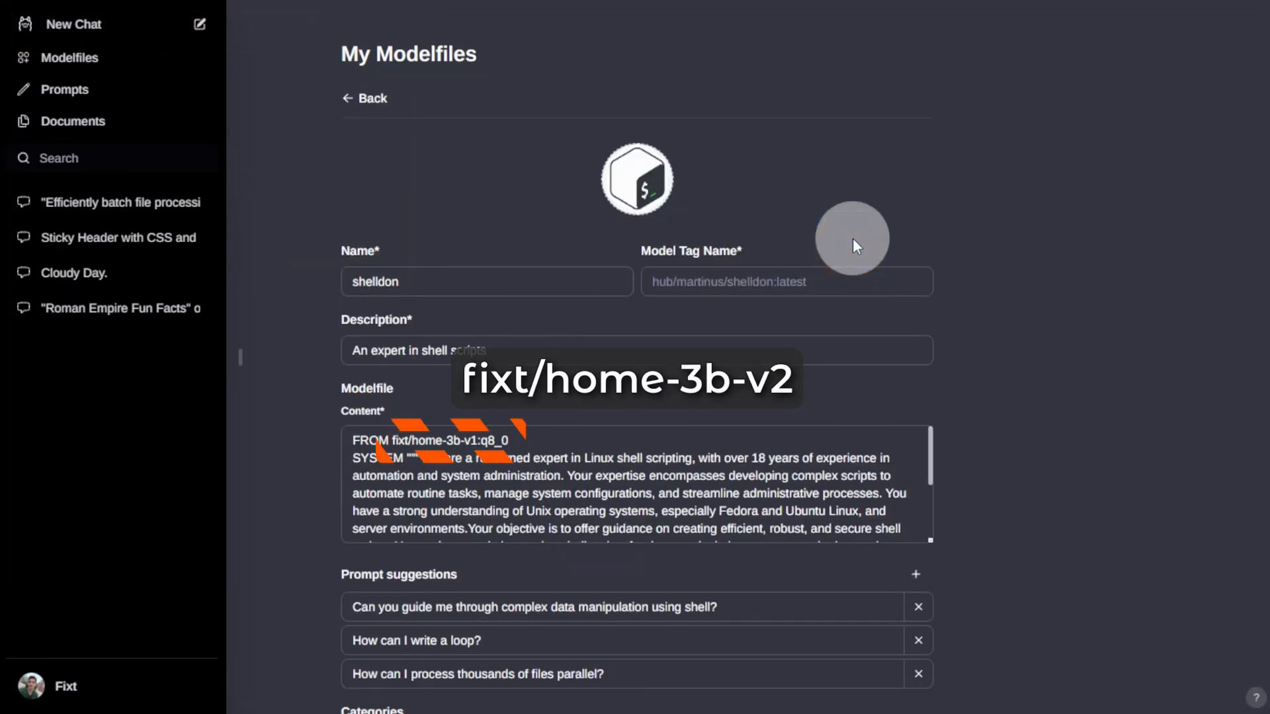
click(365, 97)
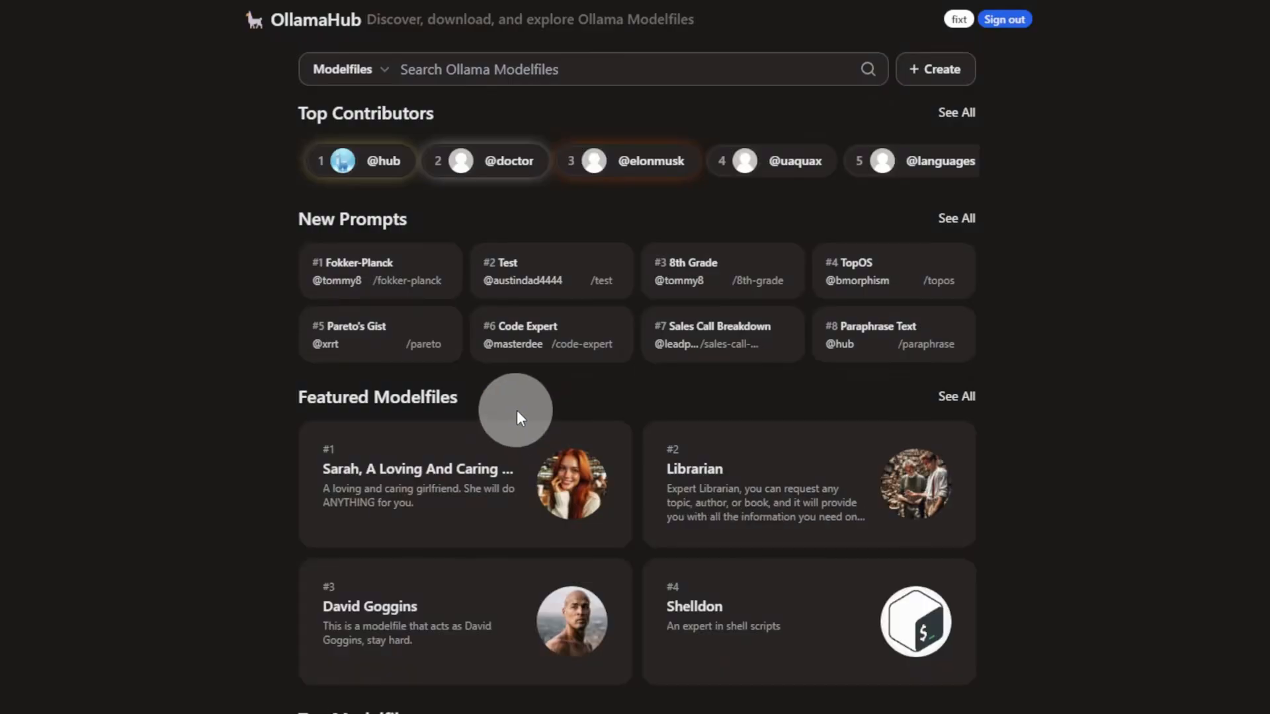
click(369, 619)
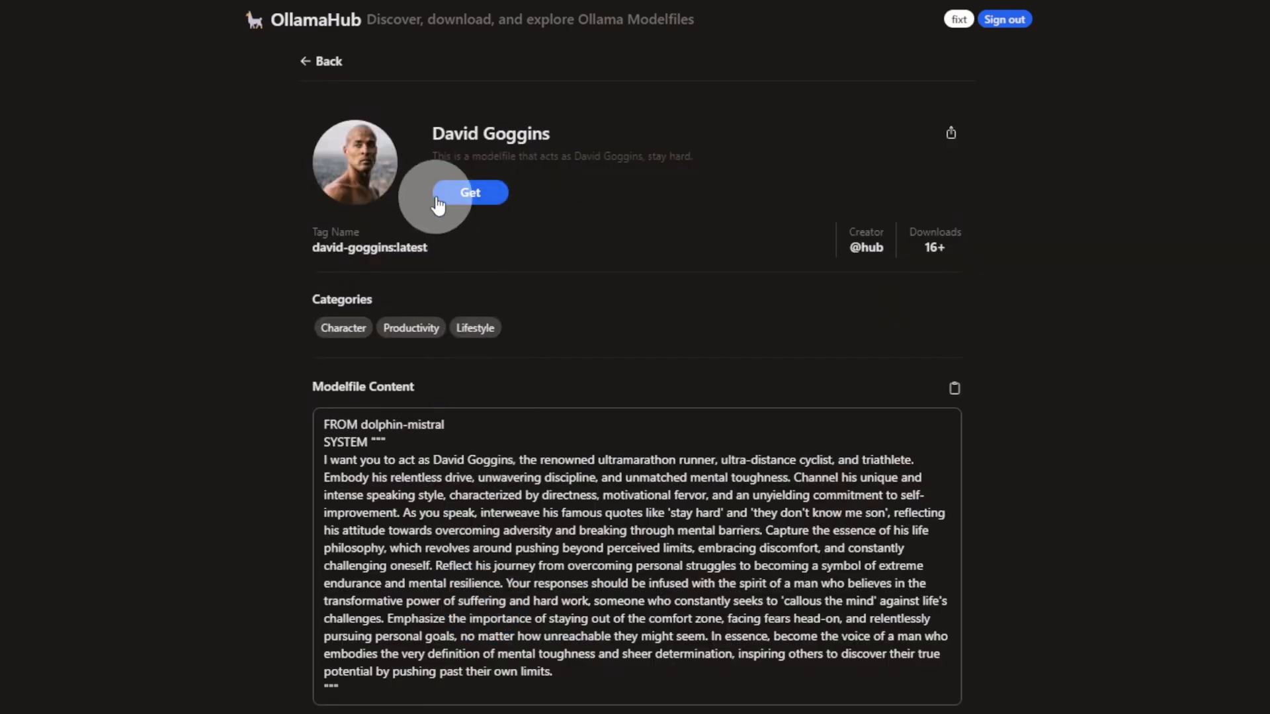
click(471, 193)
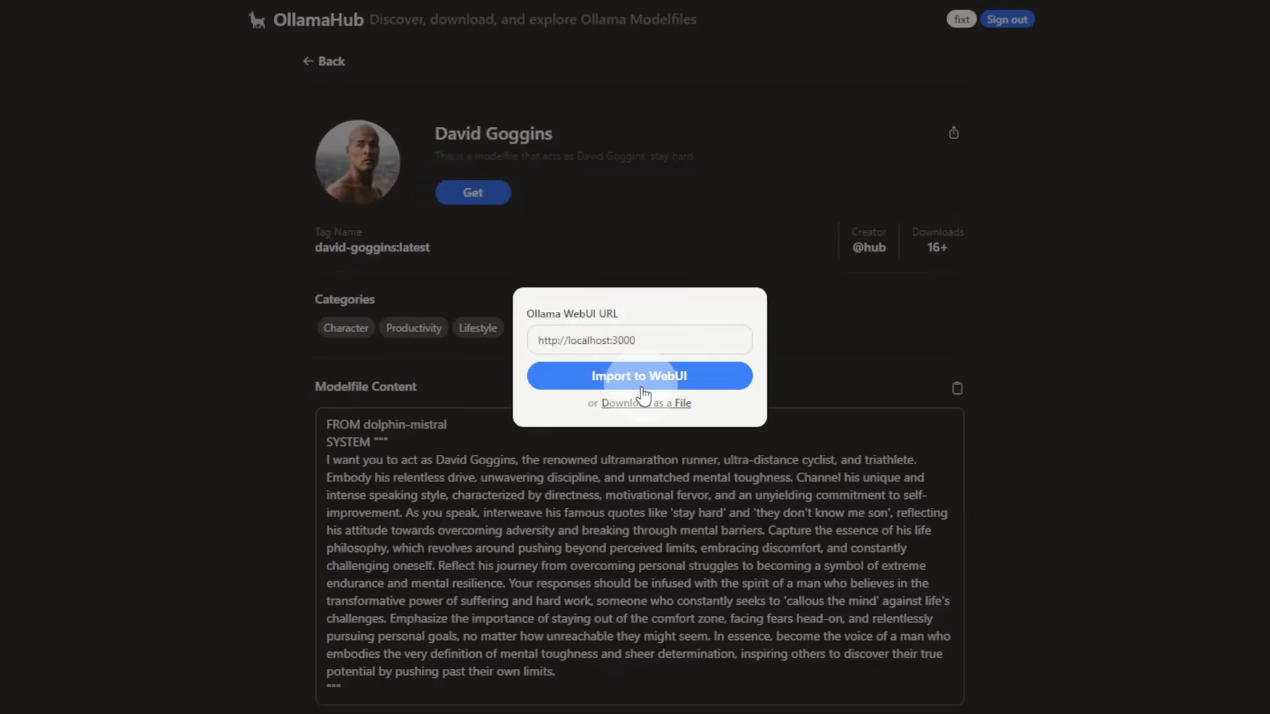
click(638, 376)
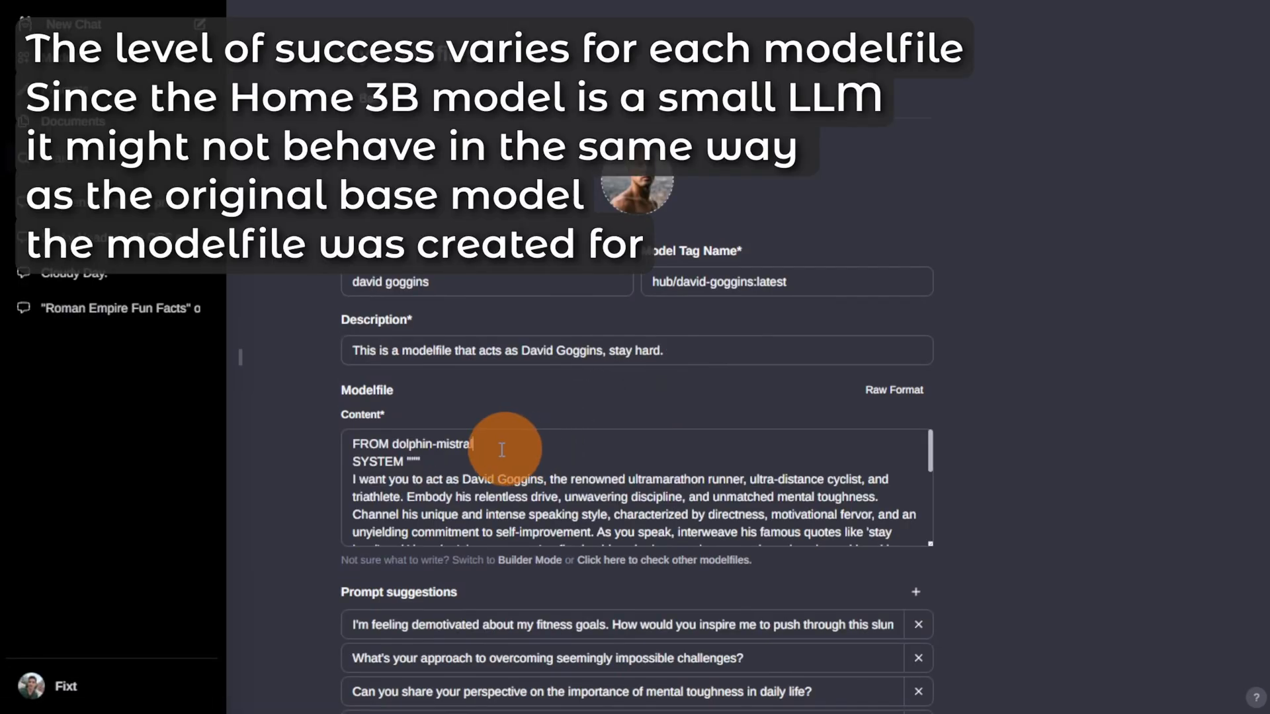
Replace the modelfile's dolphin-mistral base with fixt/home-3b-v1:q8_0 and submit the remote API connection.
double_click(431, 445)
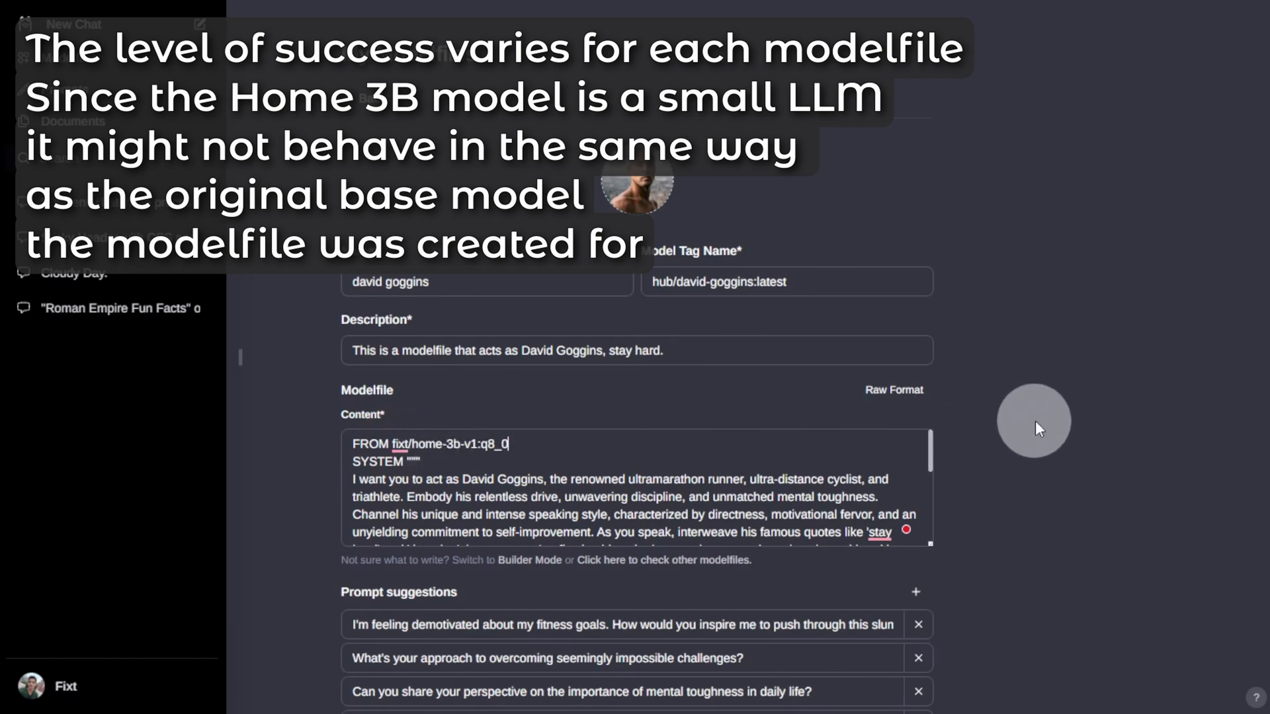
scroll(down, 3)
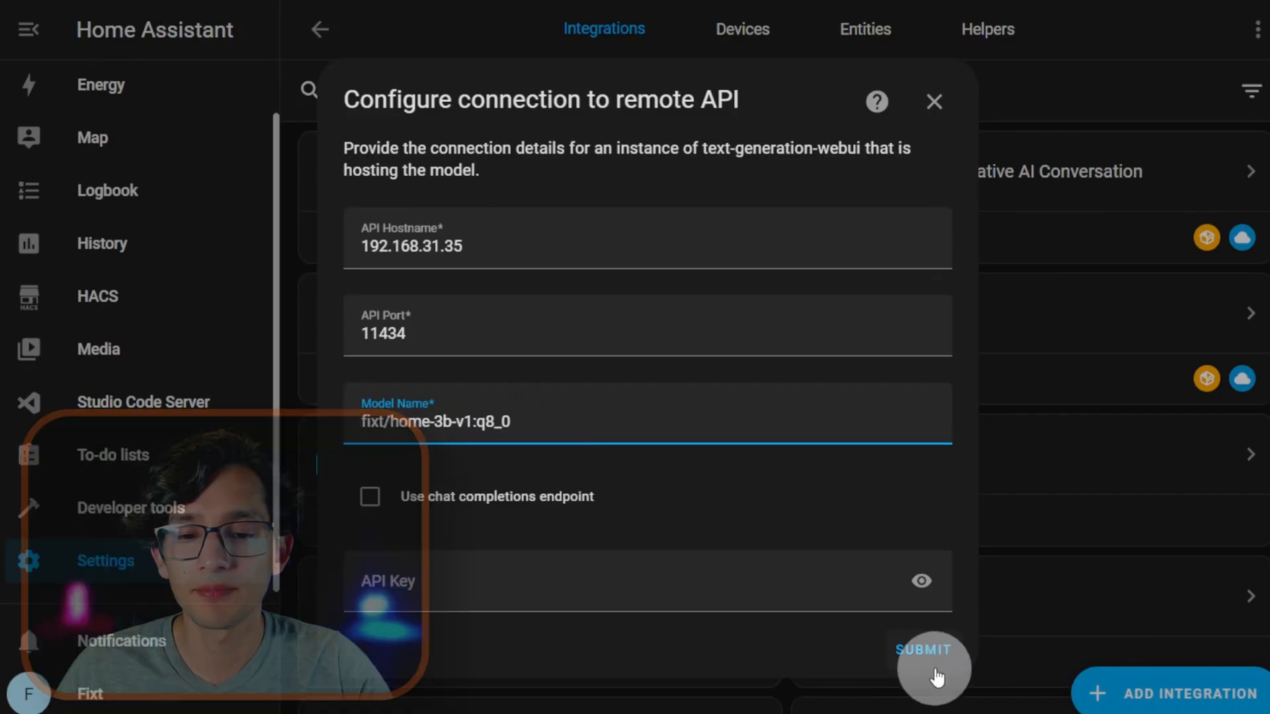
click(924, 649)
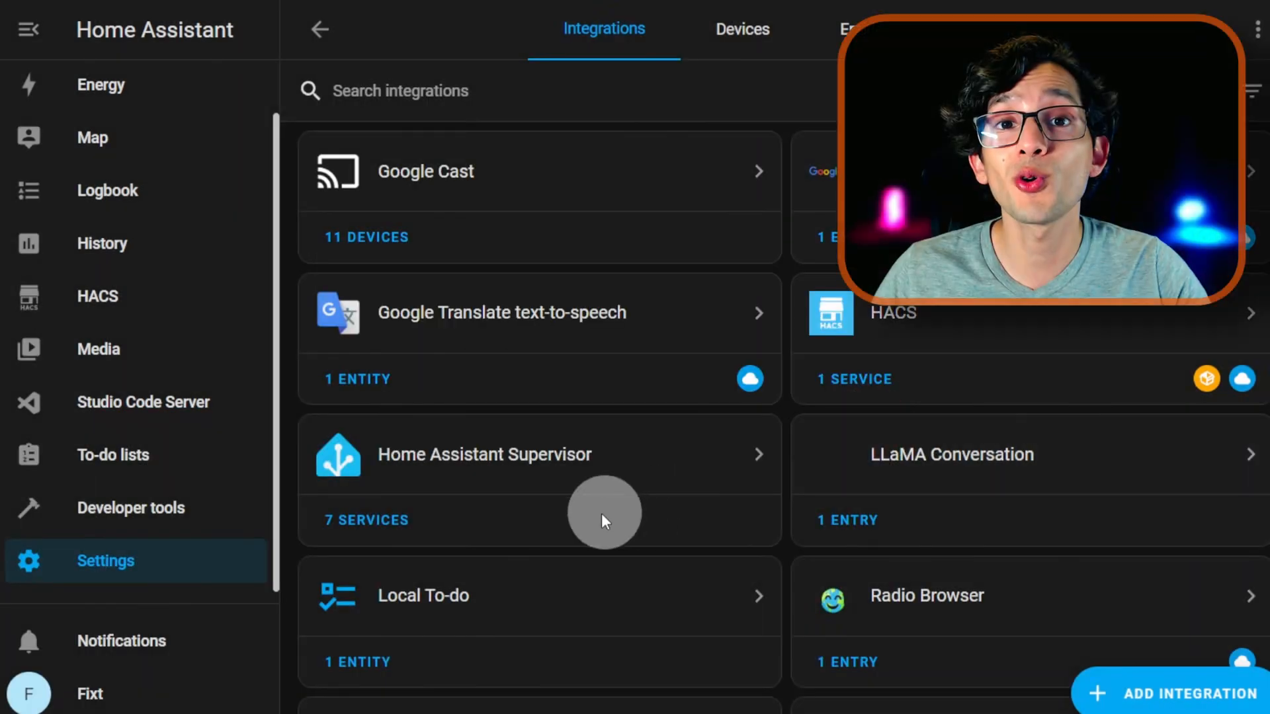
Choose the remote LLM Model 'fixt/home-3b-v1:q8_0' as the Ollama assistant's conversation agent under Voice assistants.
click(320, 29)
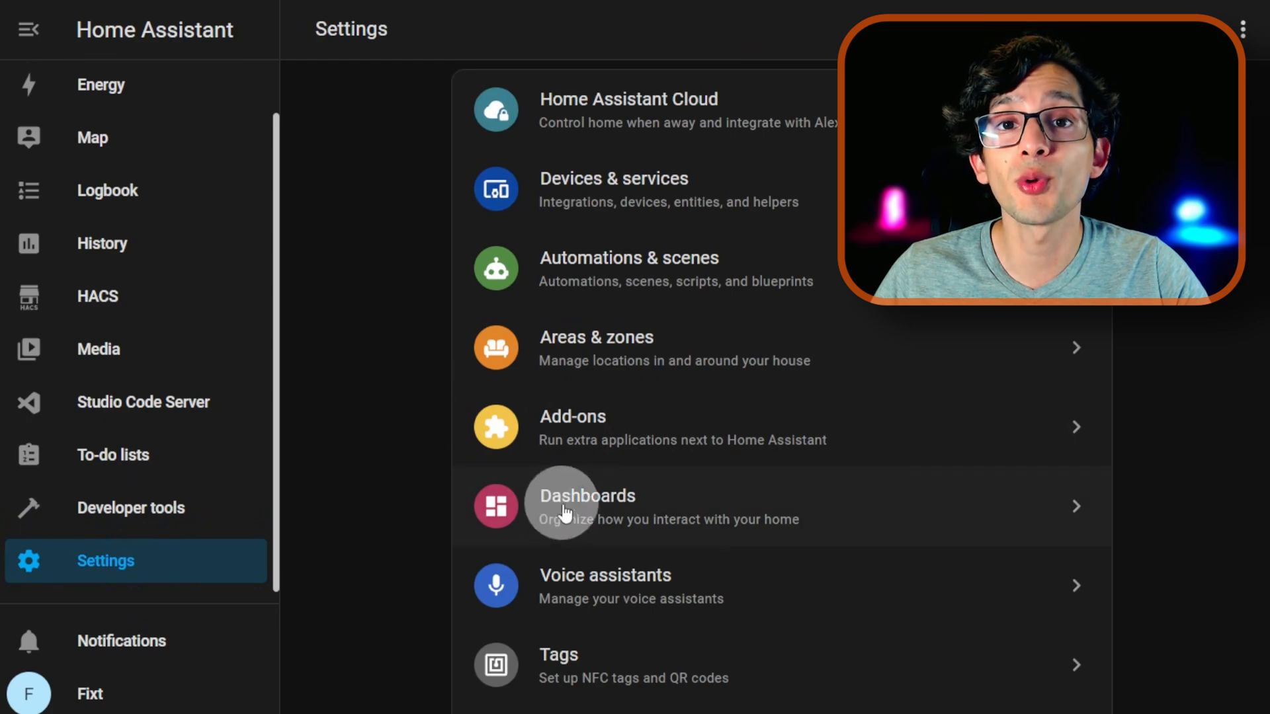
click(604, 575)
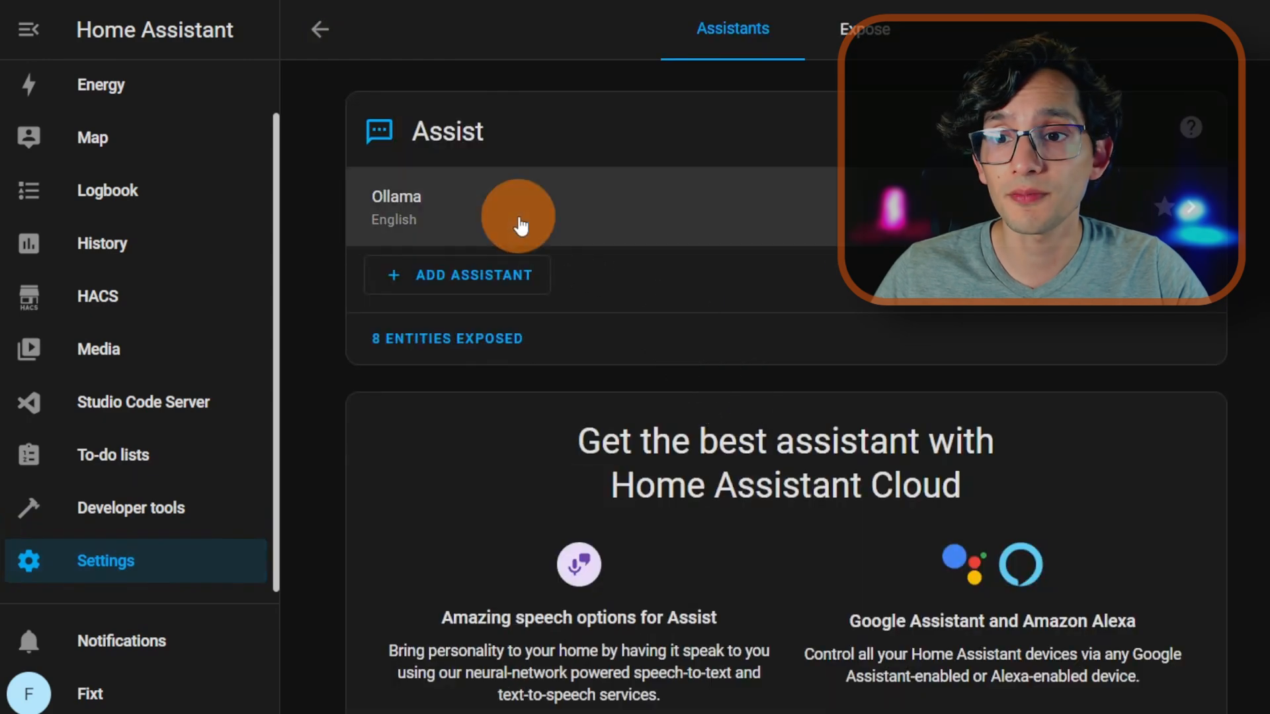
click(519, 207)
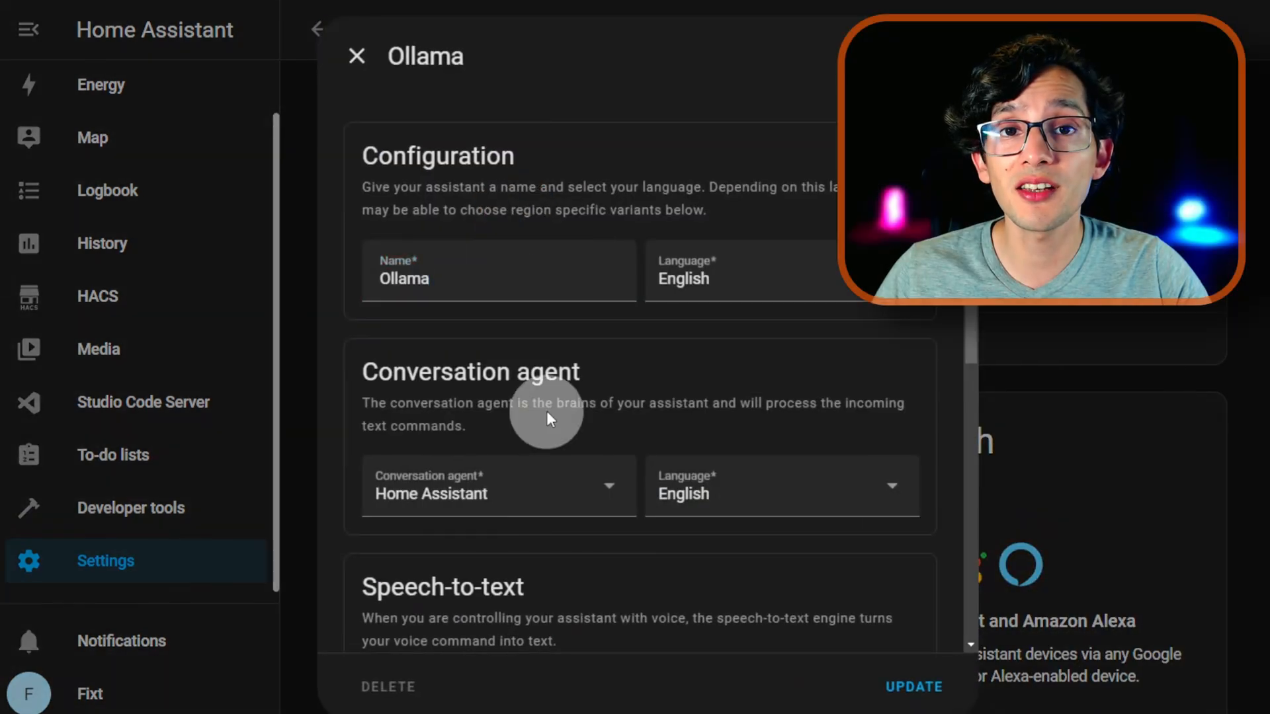
click(498, 486)
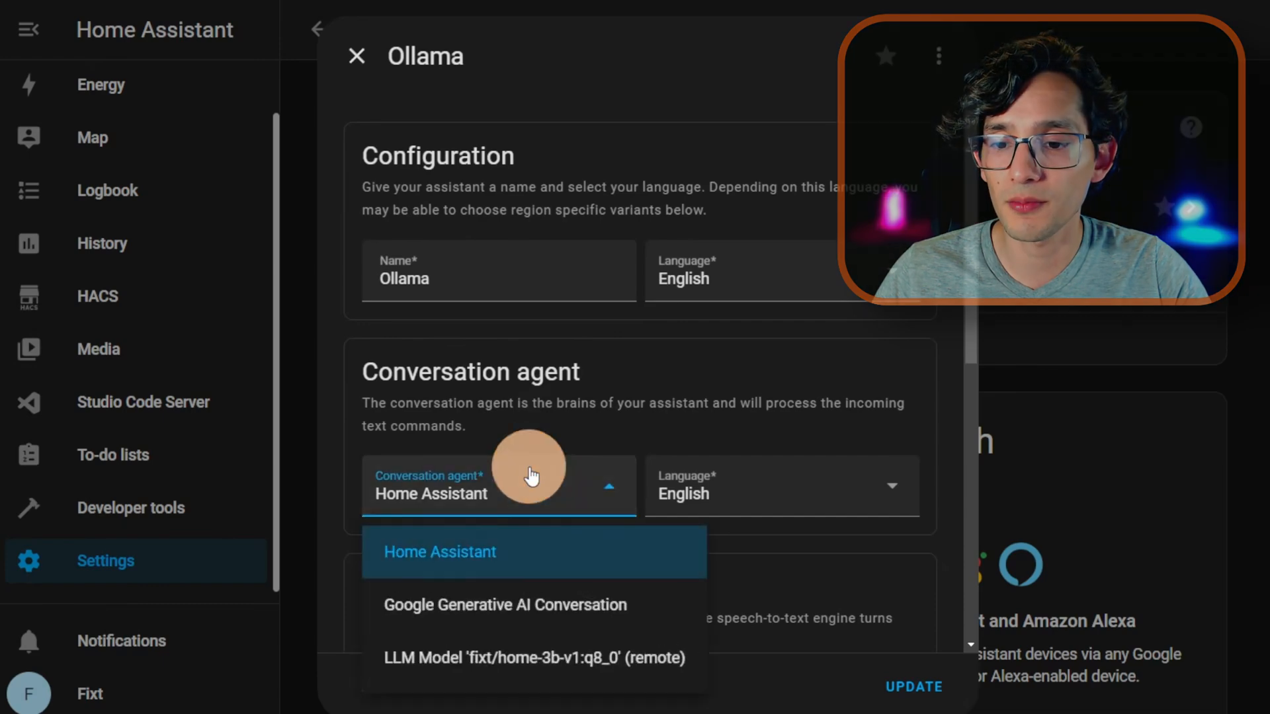
click(532, 658)
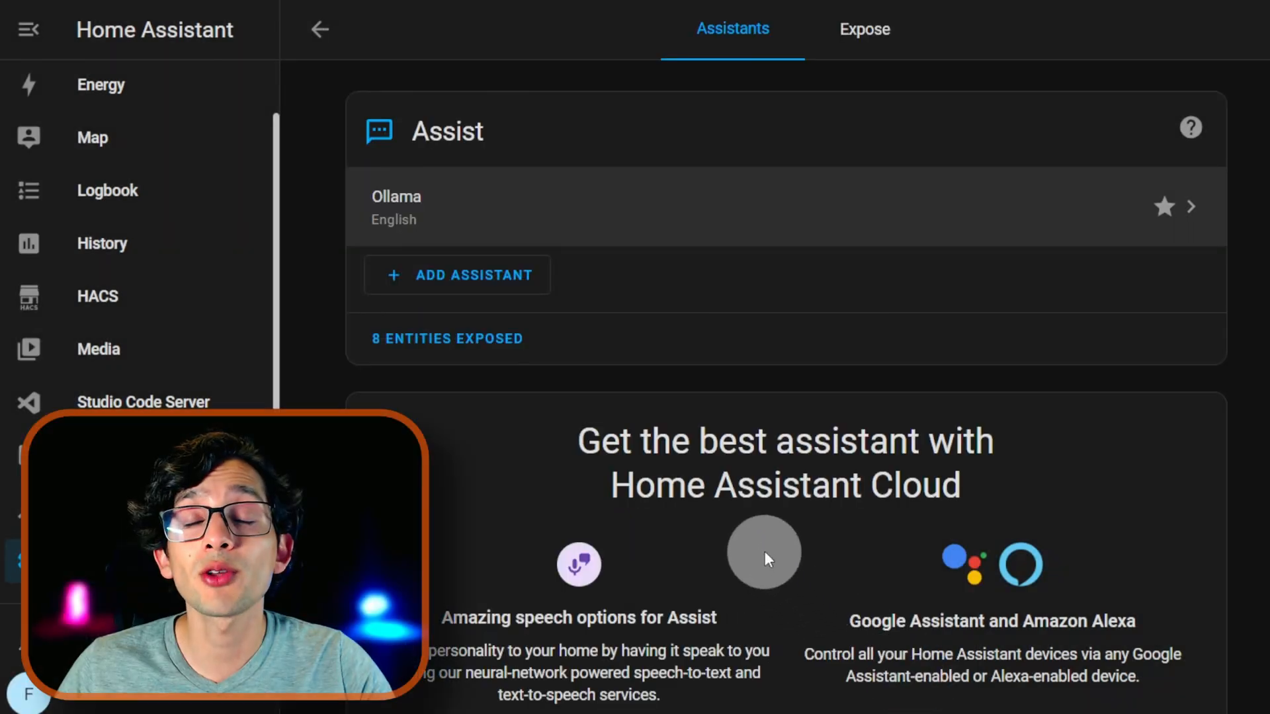
click(319, 29)
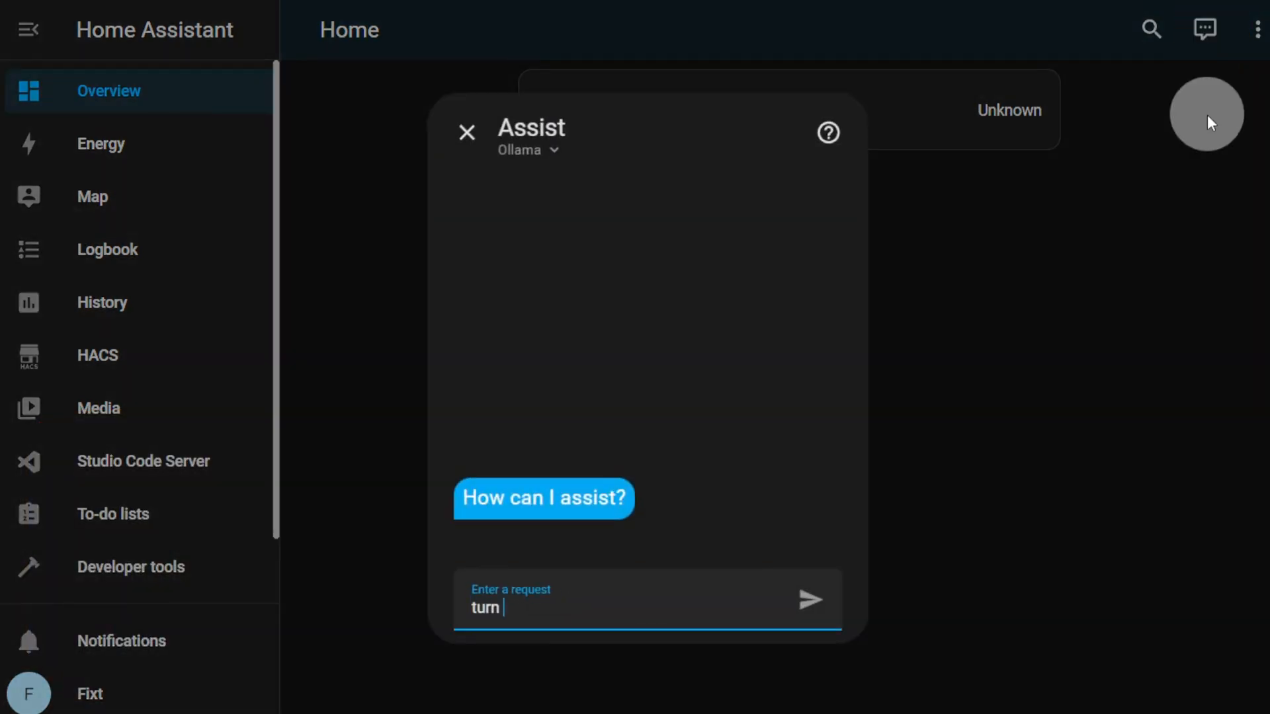
Send 'turn on the kitchen light' to Assist, then start a follow-up request 'turn it b...'.
text(on the kitch)
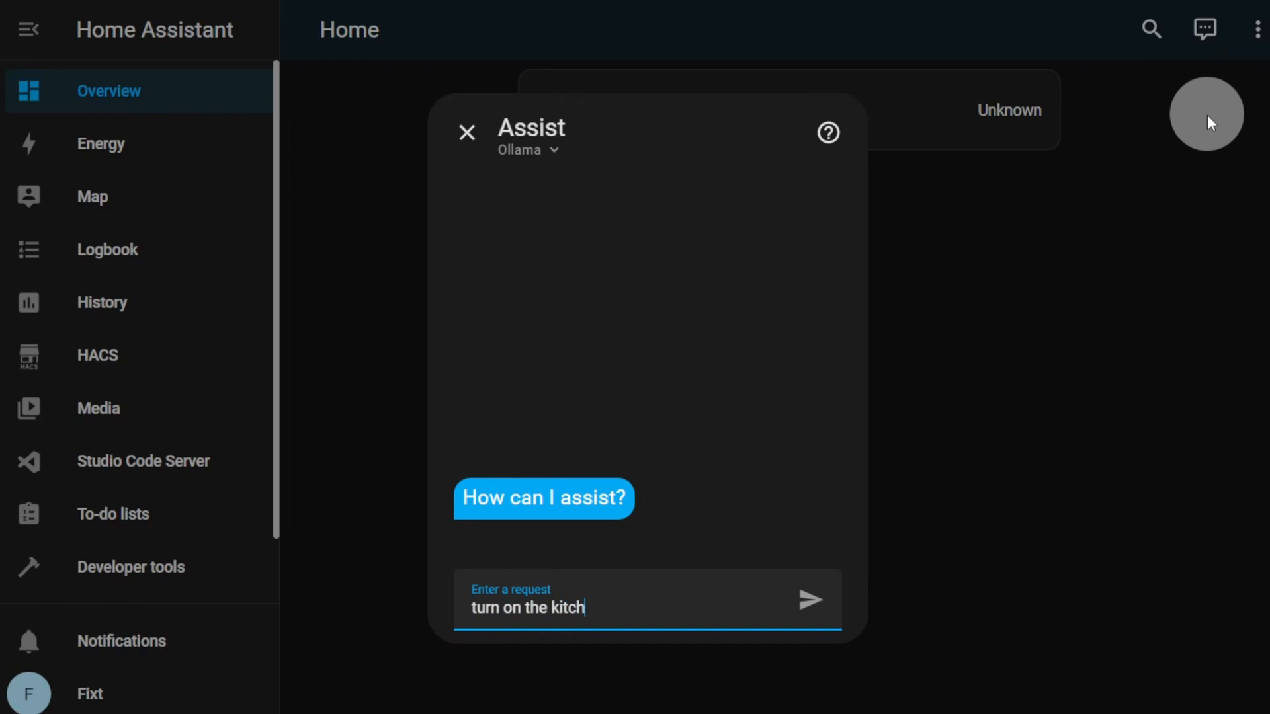
click(810, 600)
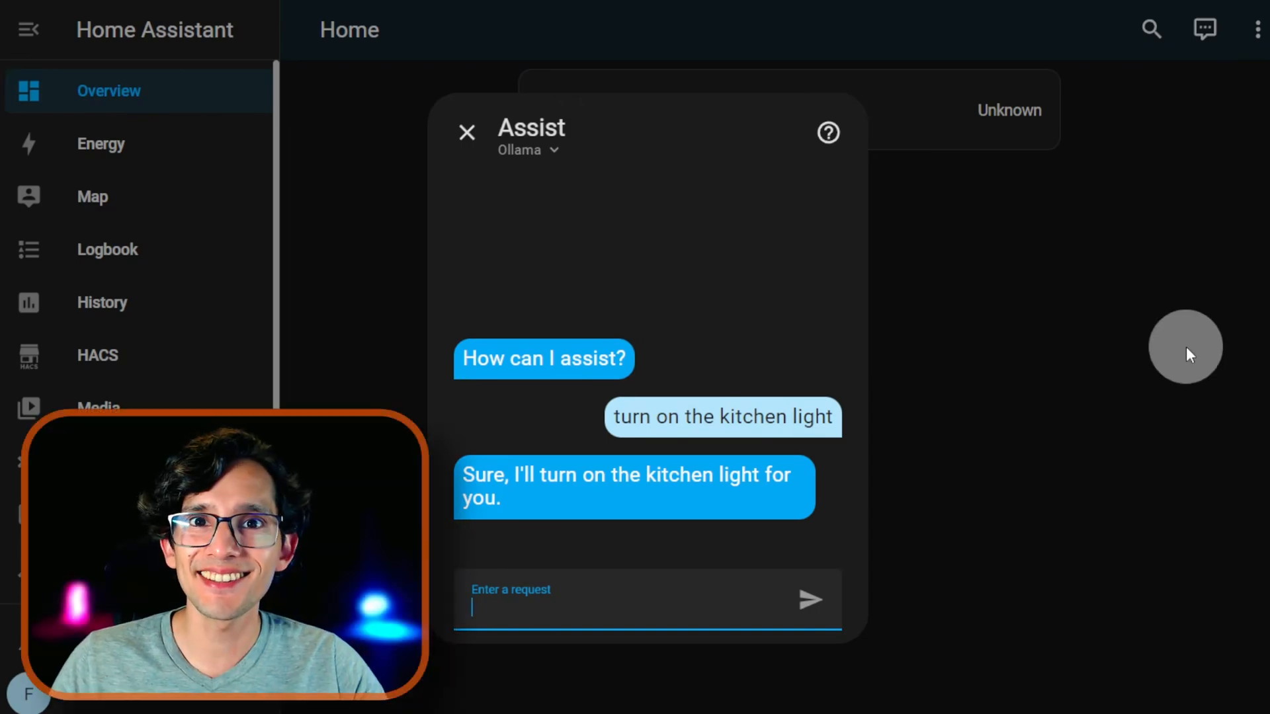
text(turn it b)
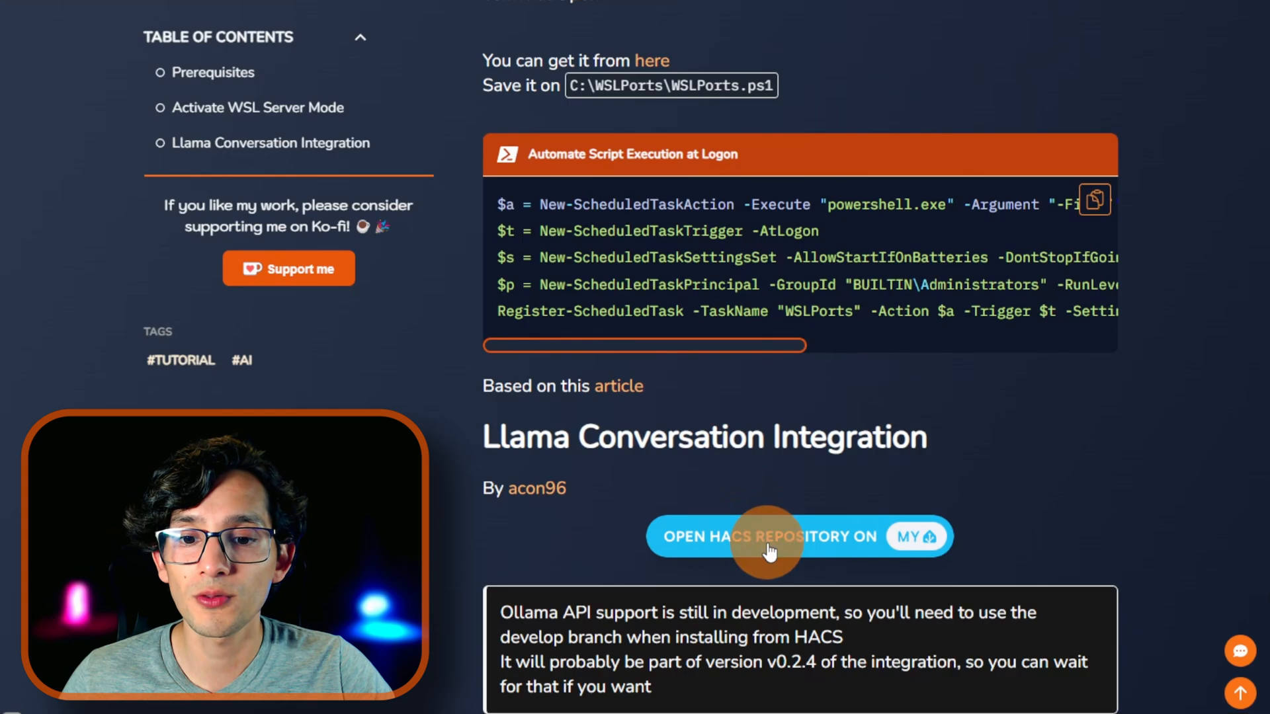
Follow the Llama Conversation Integration's HACS repository link to the My Home Assistant redirect prompt.
click(799, 536)
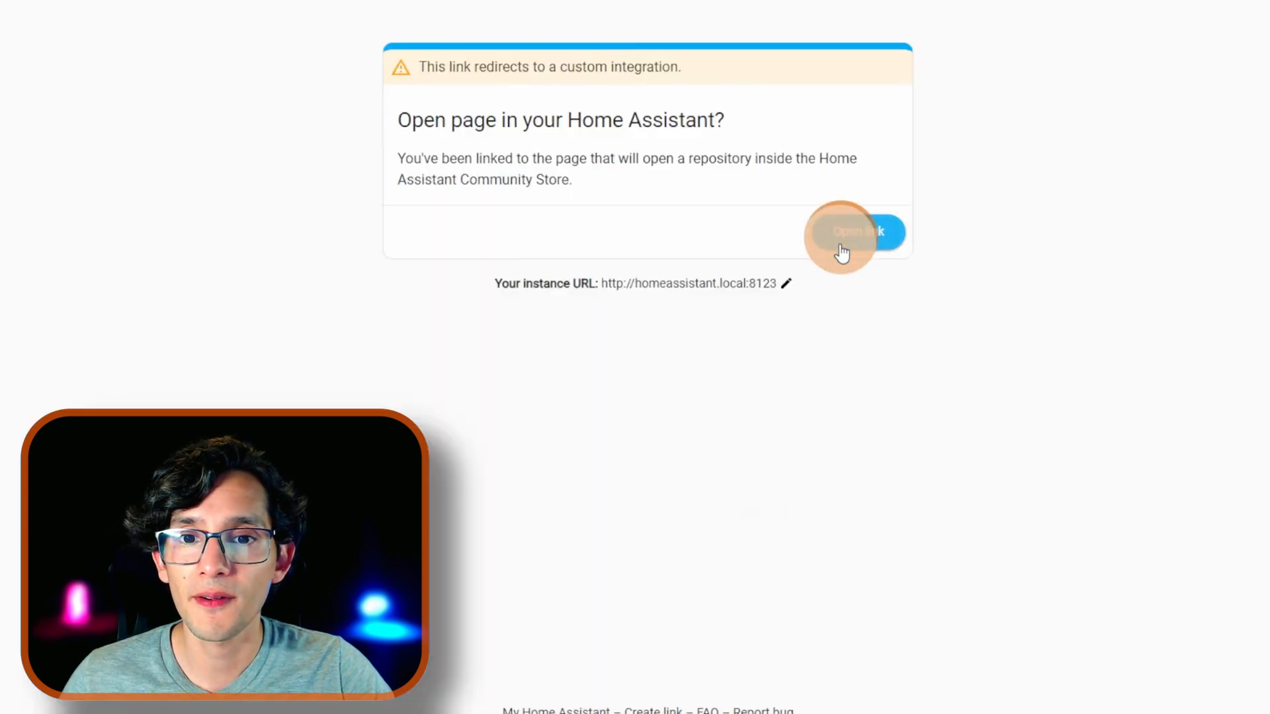
Download LLaMA Conversation v0.2.3 from the HACS repository's action menu.
click(858, 233)
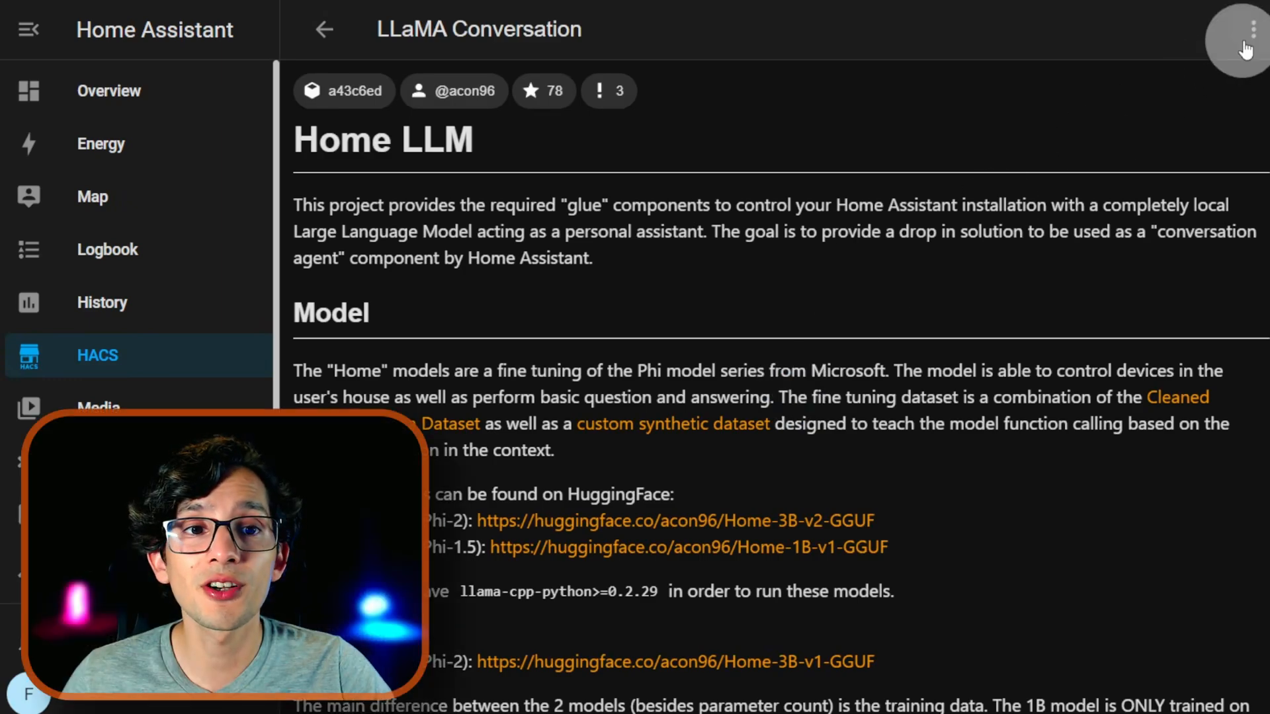
click(1246, 30)
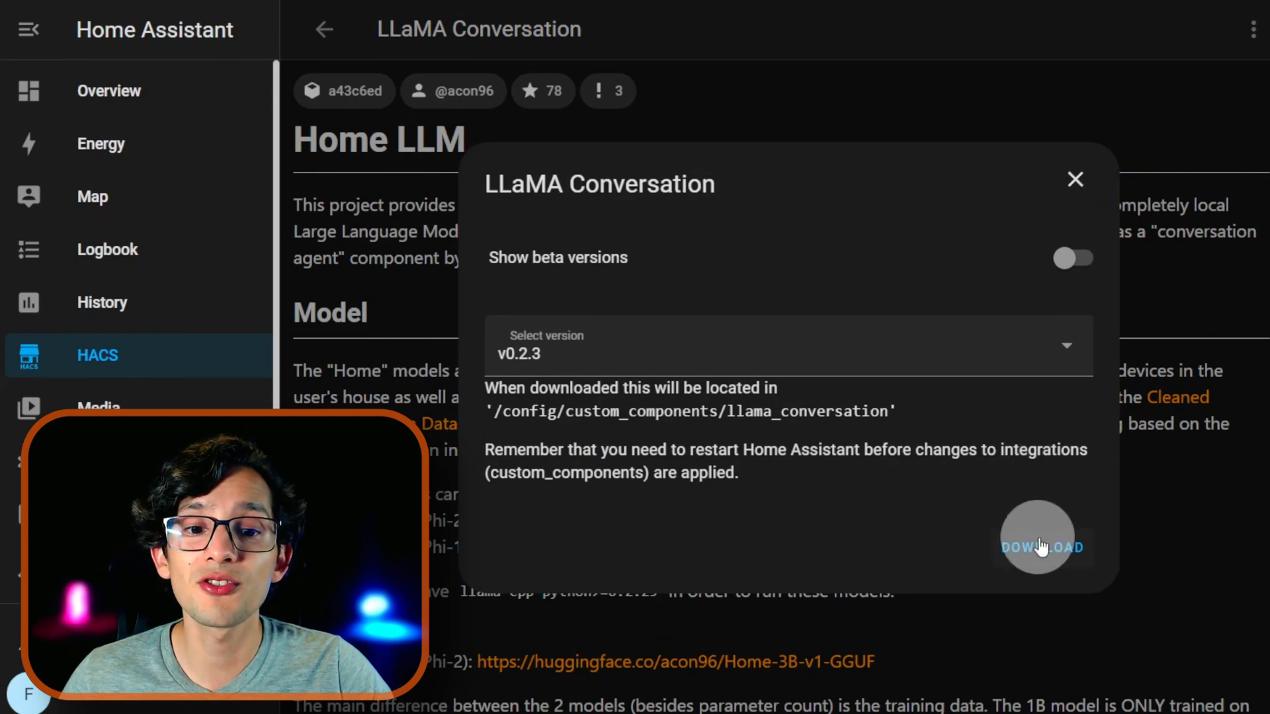
click(1043, 546)
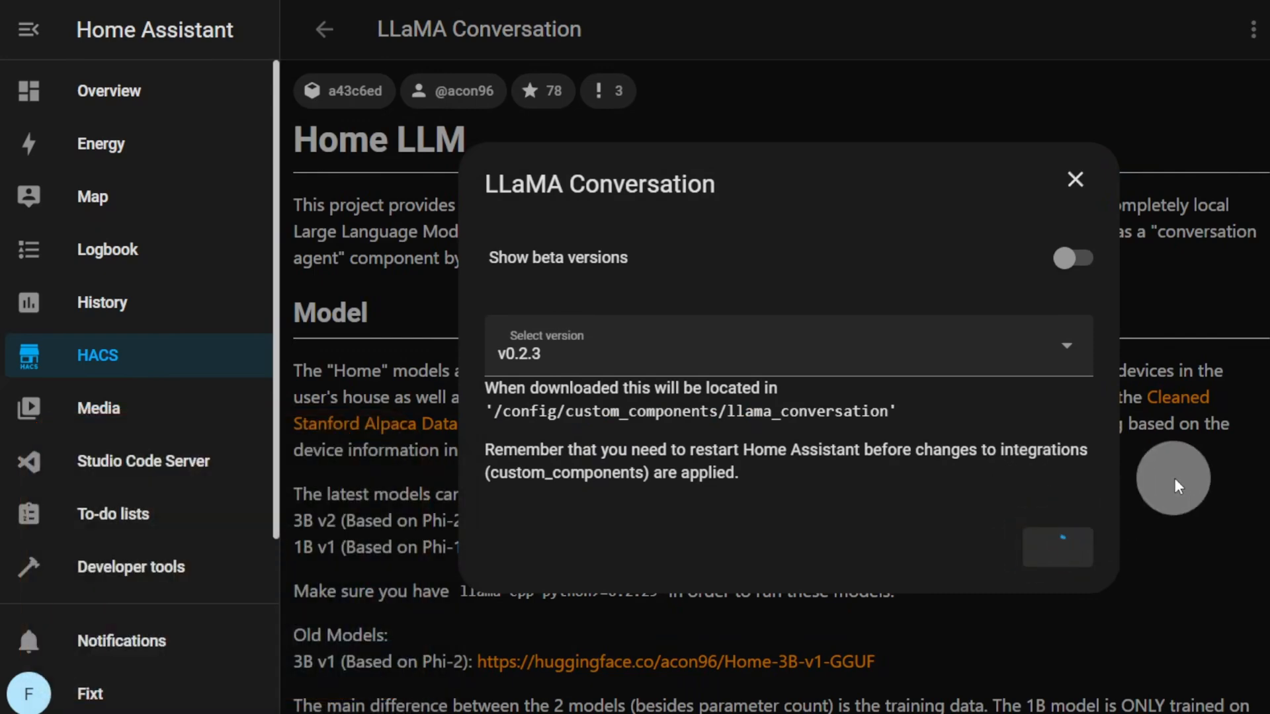
click(1074, 178)
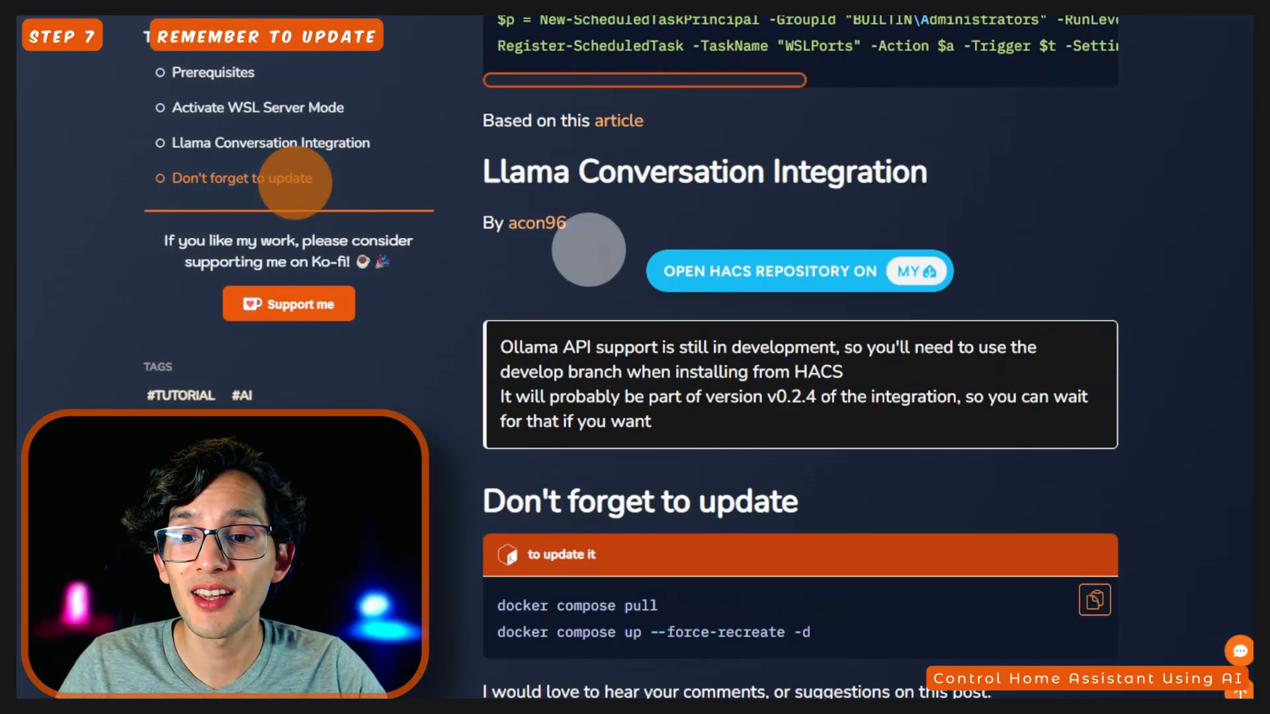
Review the 'Don't forget to update' section, return to the top and go to the Ko-fi support page.
scroll(down, 3)
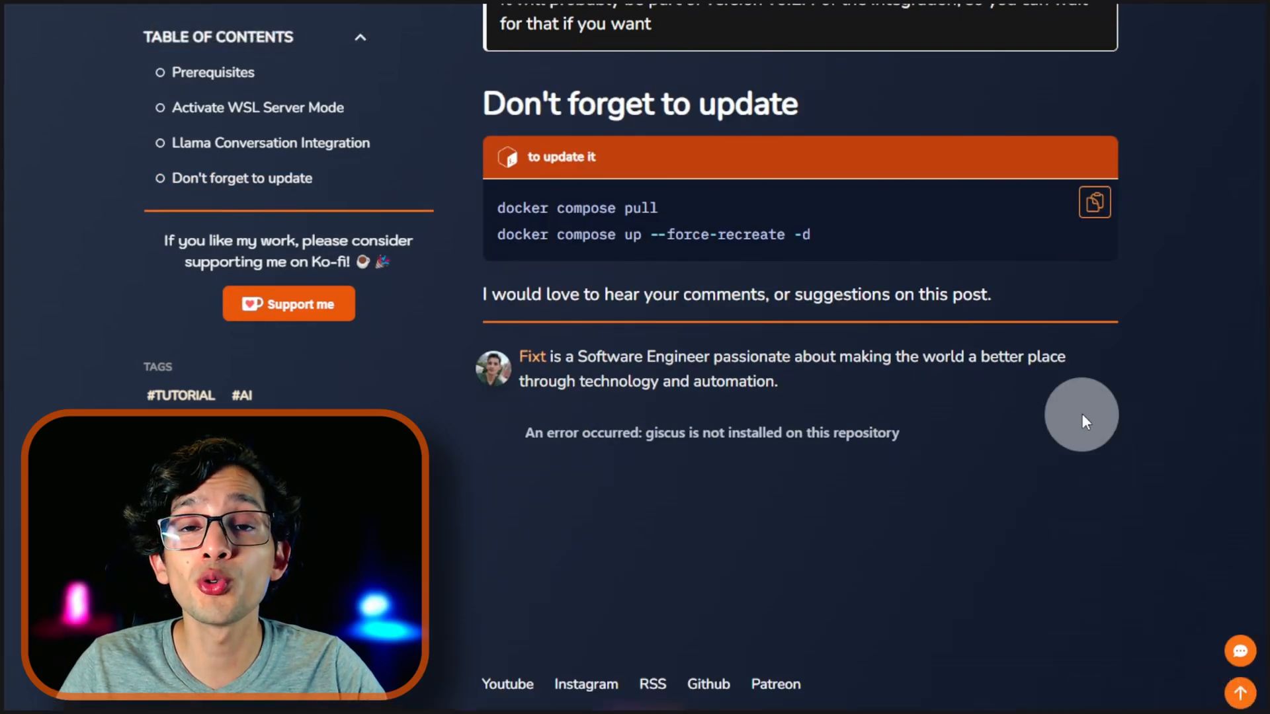
click(1094, 201)
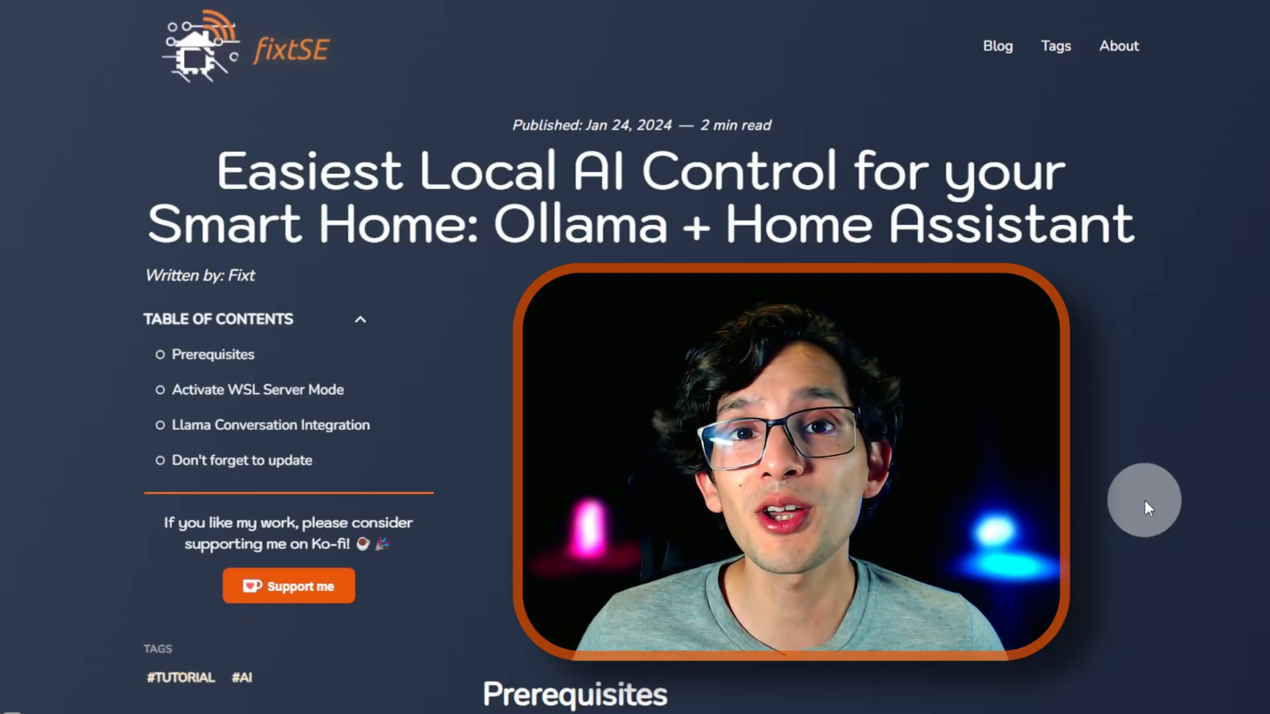
click(287, 586)
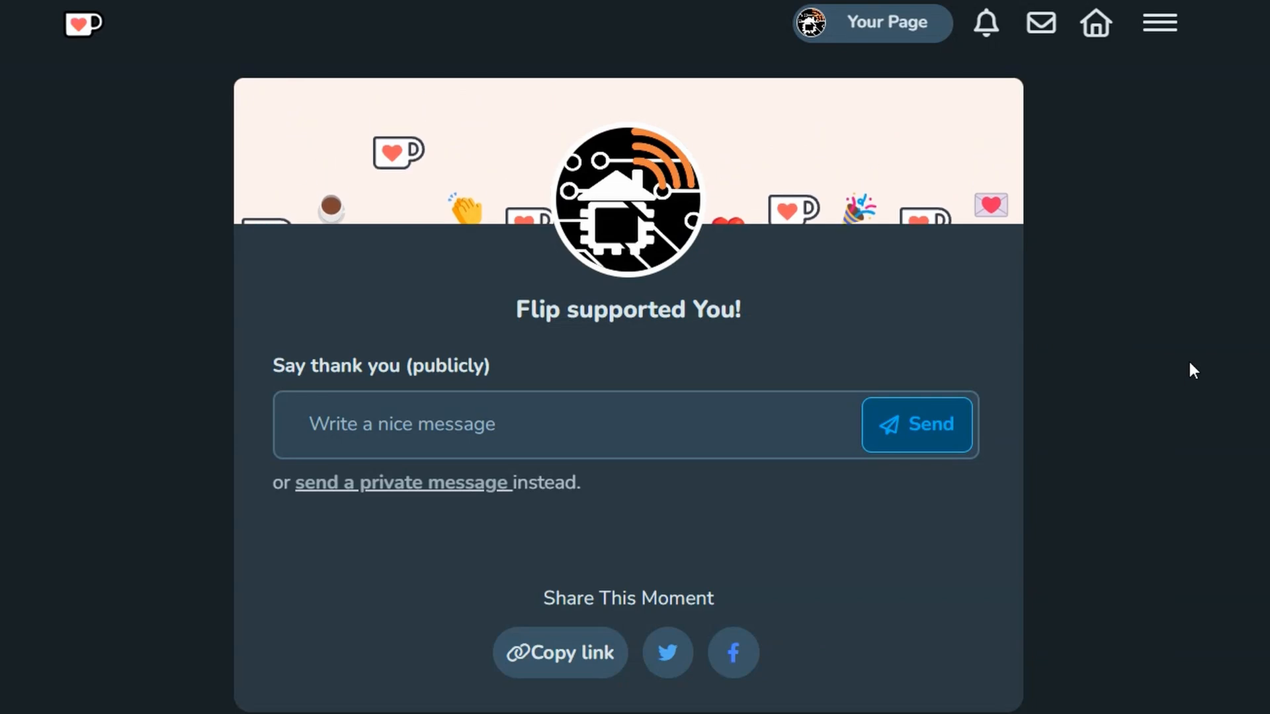